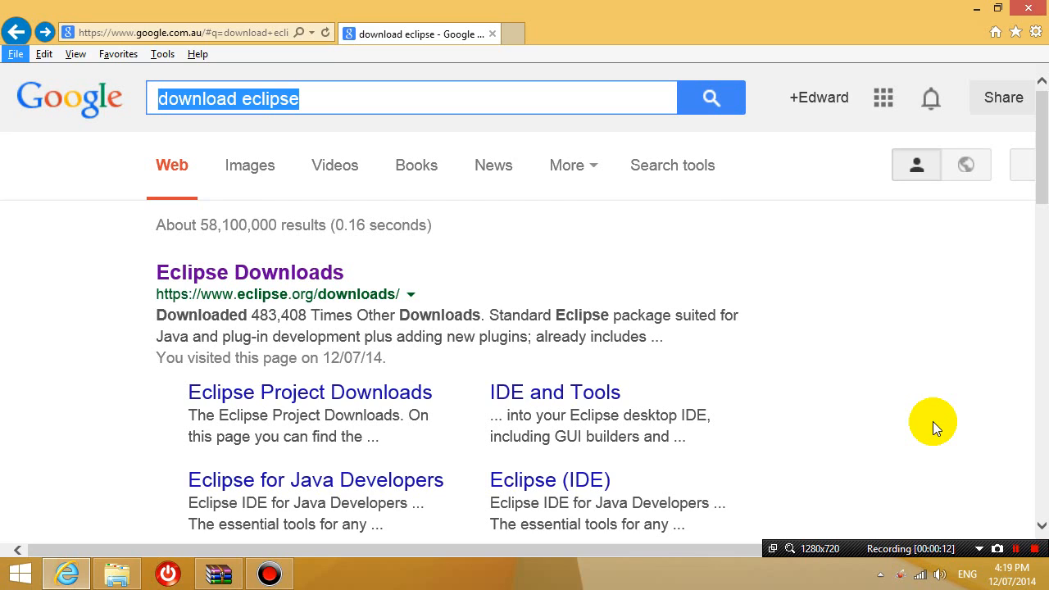
{"action": "mouse_move", "coordinate": [673, 478]}
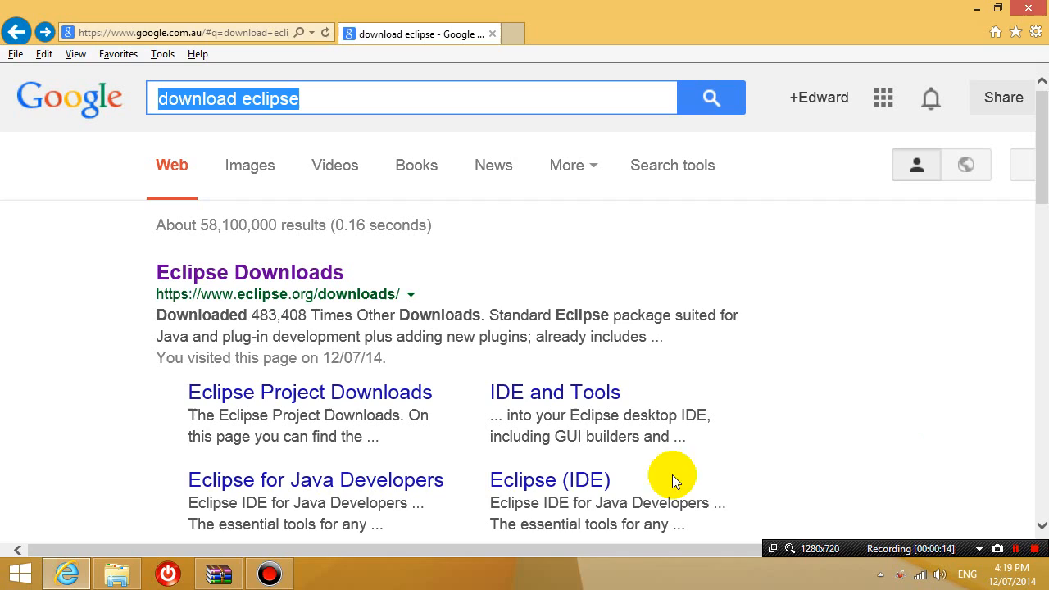
{"action": "mouse_move", "coordinate": [577, 489]}
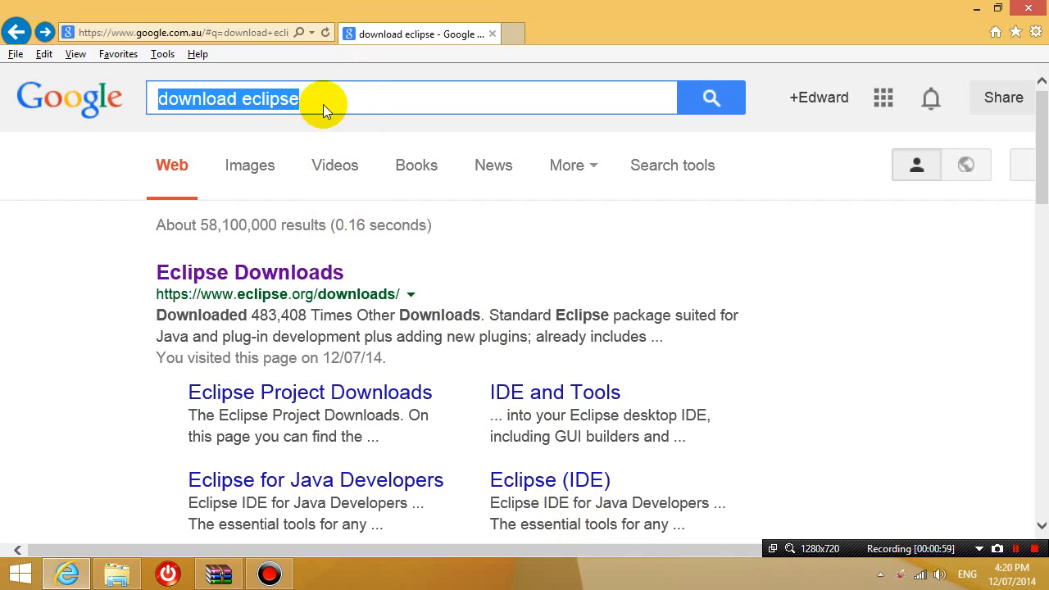
- From the Eclipse Downloads result, choose the Windows 64 Bit build of Eclipse Standard 4.4
{"action": "left_click", "coordinate": [309, 98]}
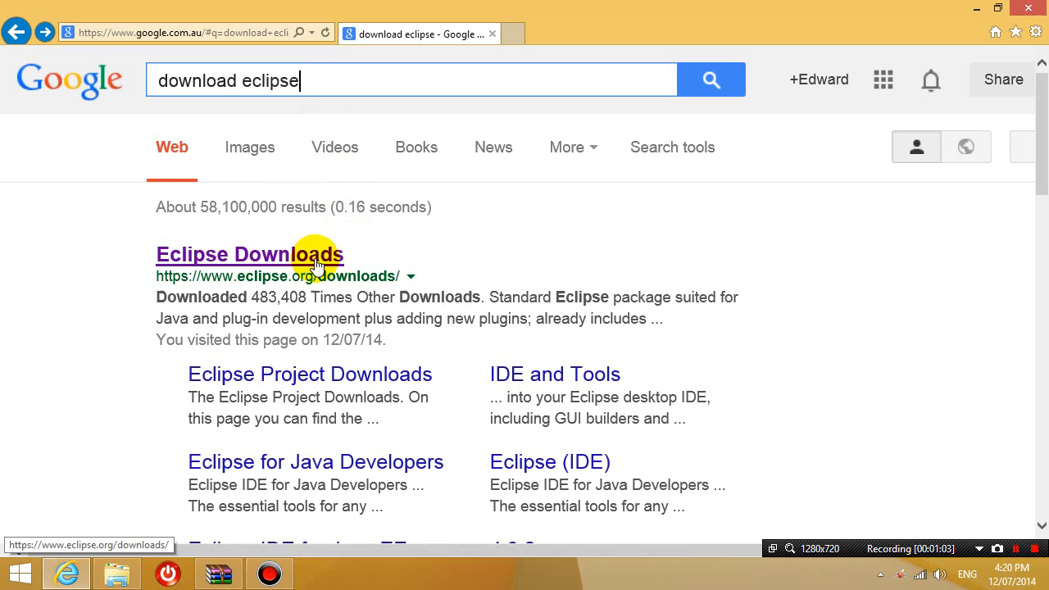
{"action": "left_click", "coordinate": [249, 254]}
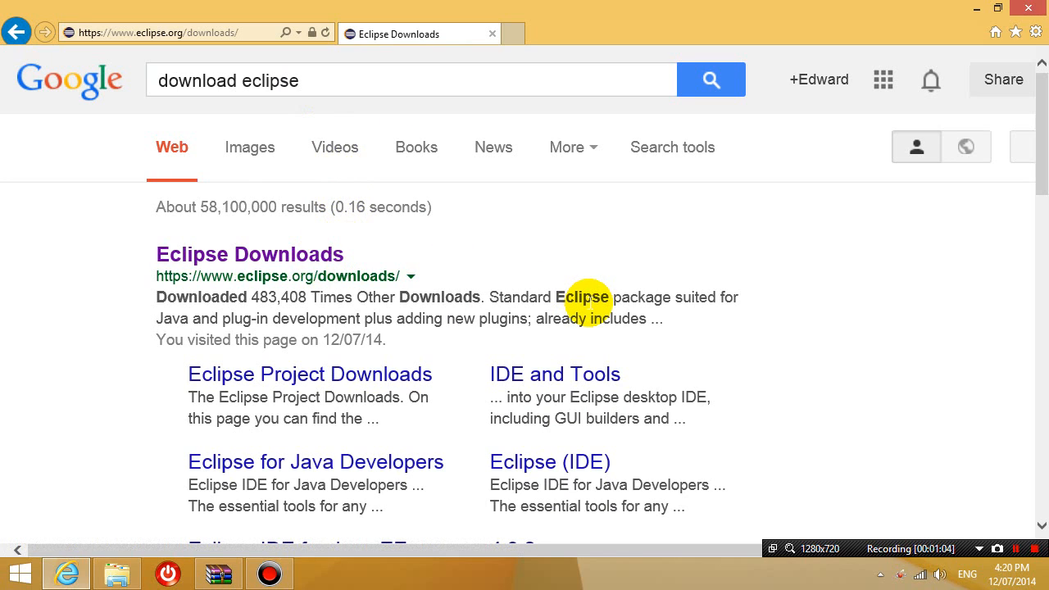
{"action": "left_click", "coordinate": [249, 254]}
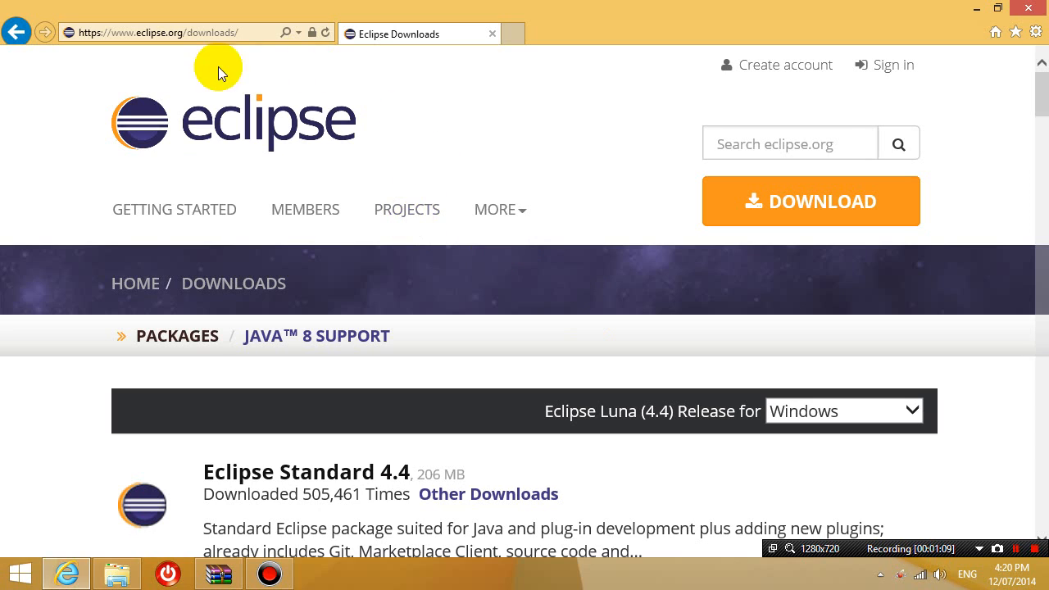
{"action": "mouse_move", "coordinate": [1041, 115]}
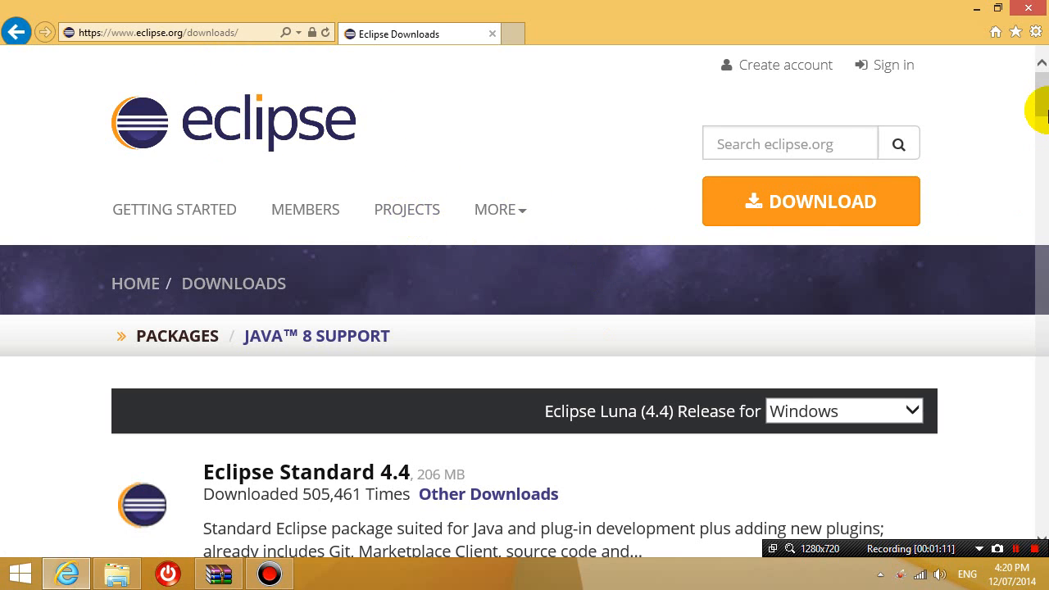
{"action": "scroll", "scroll_direction": "down", "scroll_amount": 3}
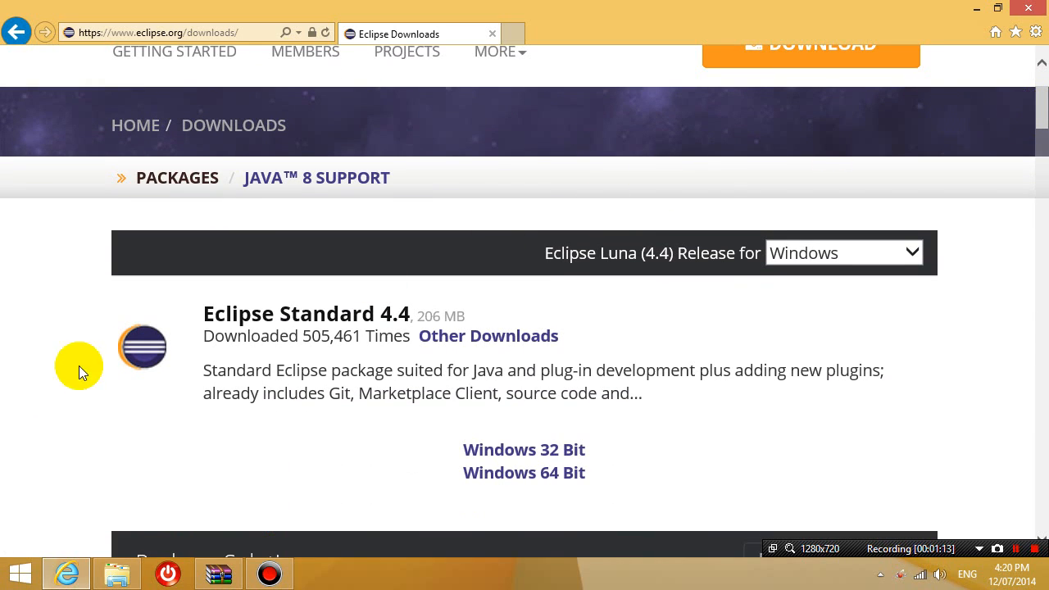
{"action": "mouse_move", "coordinate": [243, 334]}
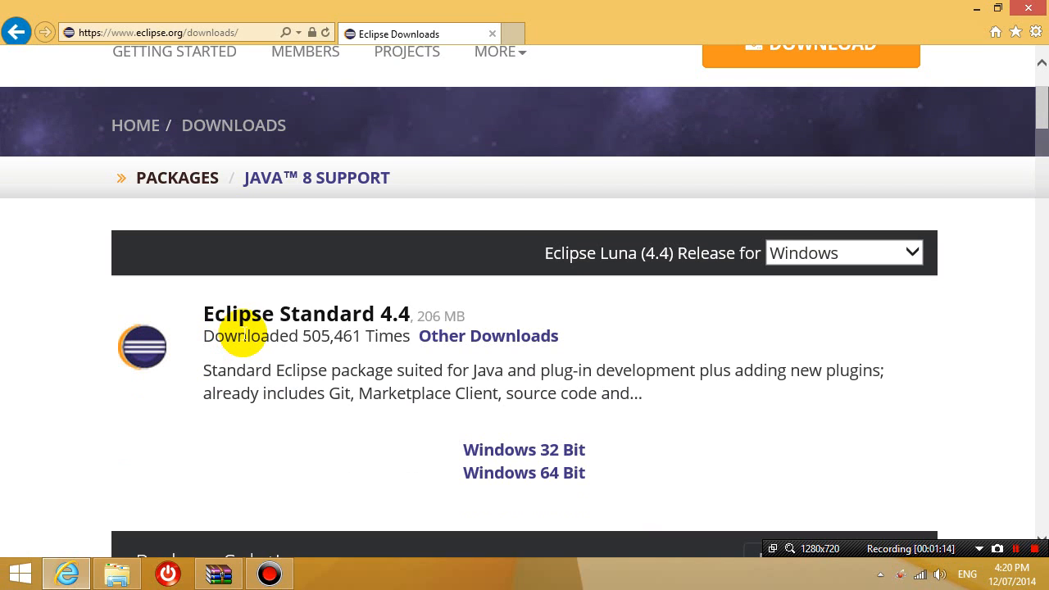
{"action": "mouse_move", "coordinate": [528, 433]}
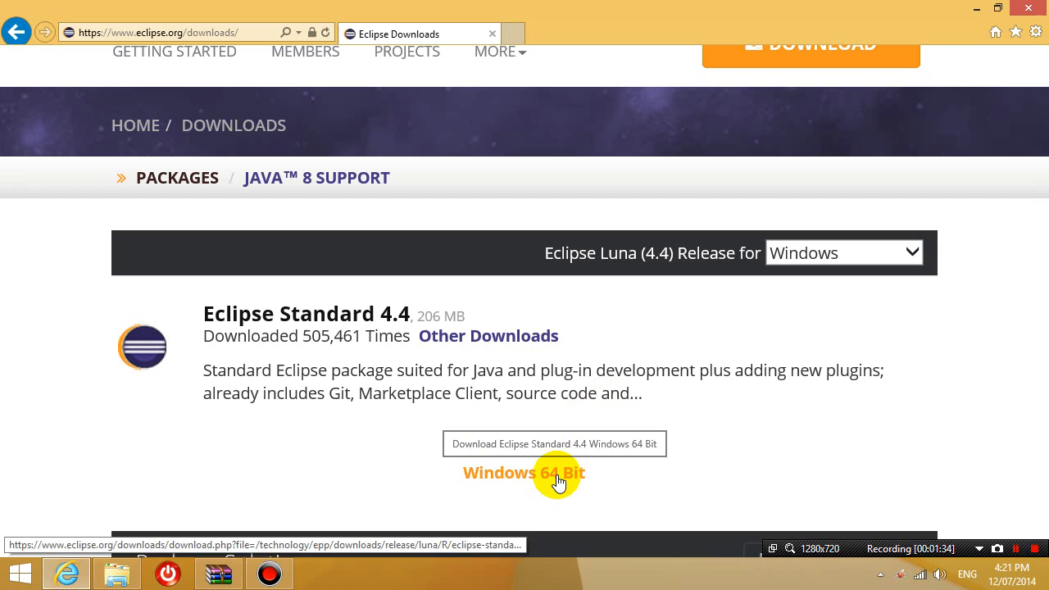
{"action": "left_click", "coordinate": [524, 472]}
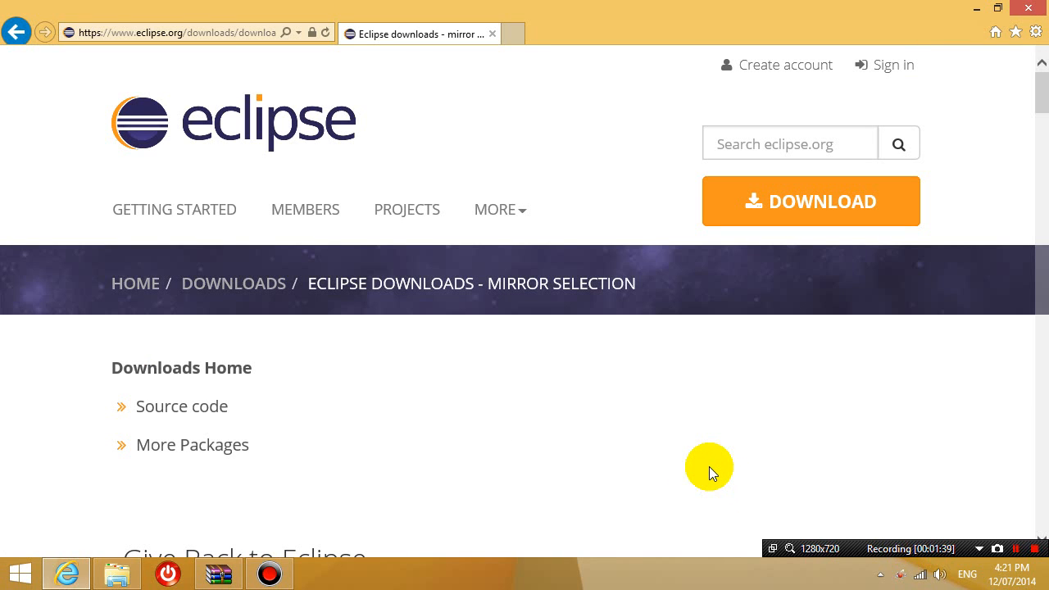
- Scroll the mirror page to the Columbia University (ftp) link for eclipse-standard-luna-R-win32-x86_64.zip
{"action": "scroll", "scroll_direction": "down", "scroll_amount": 3}
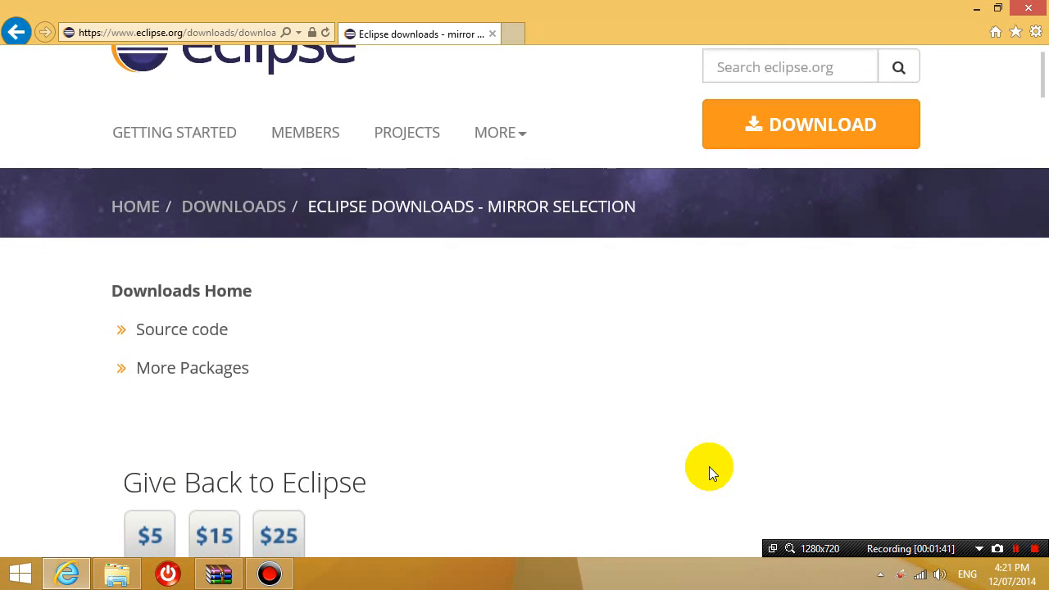
{"action": "scroll", "scroll_direction": "up", "scroll_amount": 3}
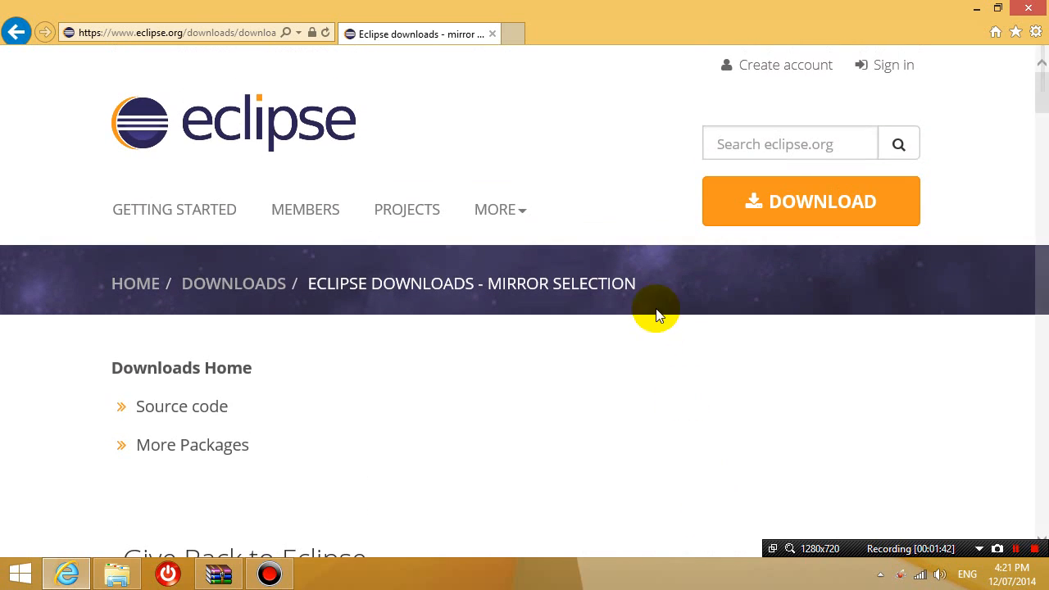
{"action": "mouse_move", "coordinate": [730, 364]}
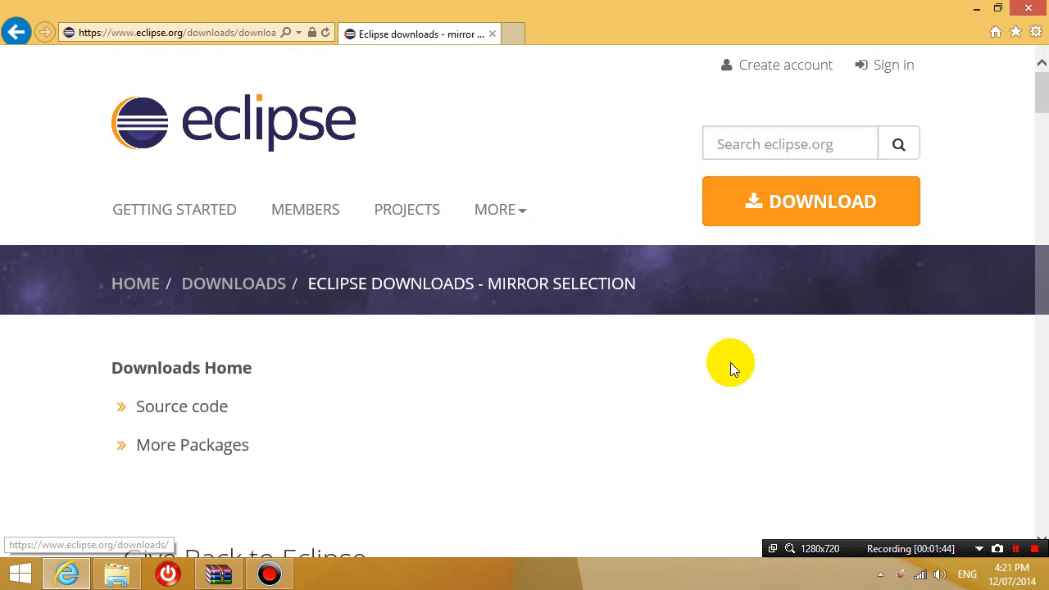
{"action": "scroll", "scroll_direction": "down", "scroll_amount": 3}
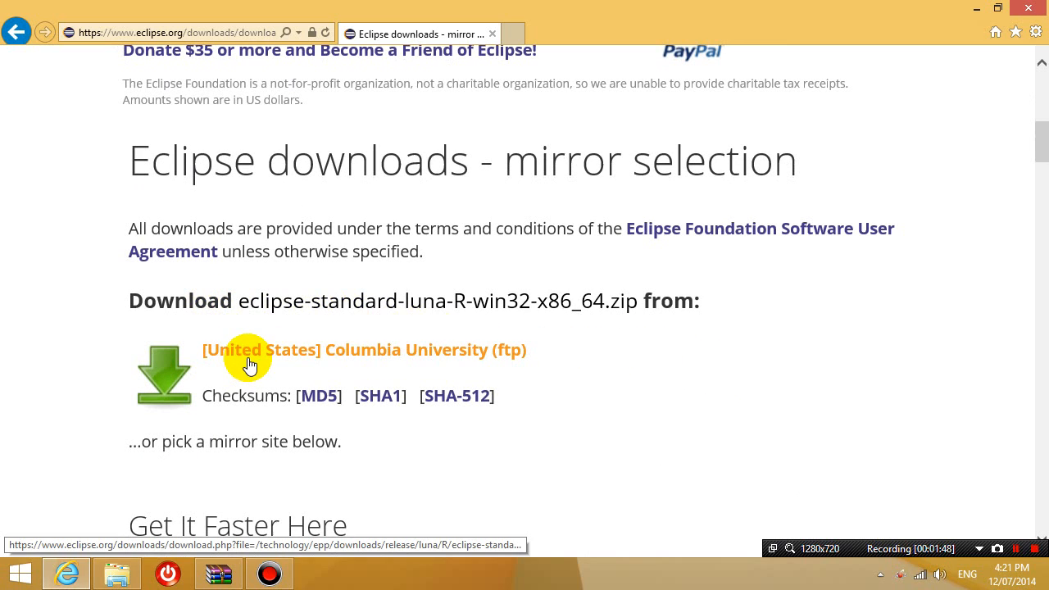
{"action": "mouse_move", "coordinate": [430, 364]}
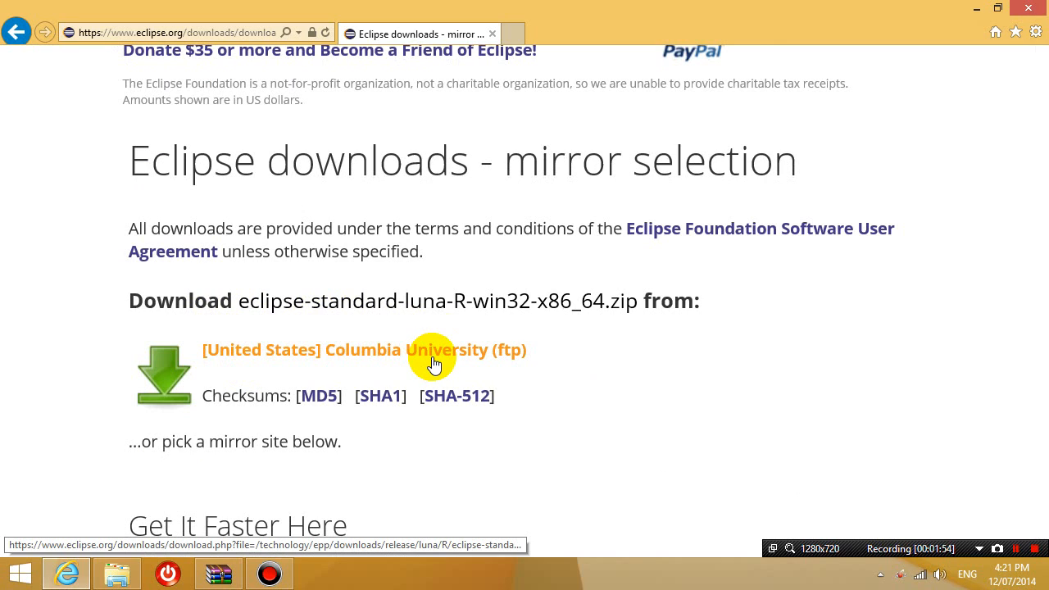
{"action": "mouse_move", "coordinate": [423, 364]}
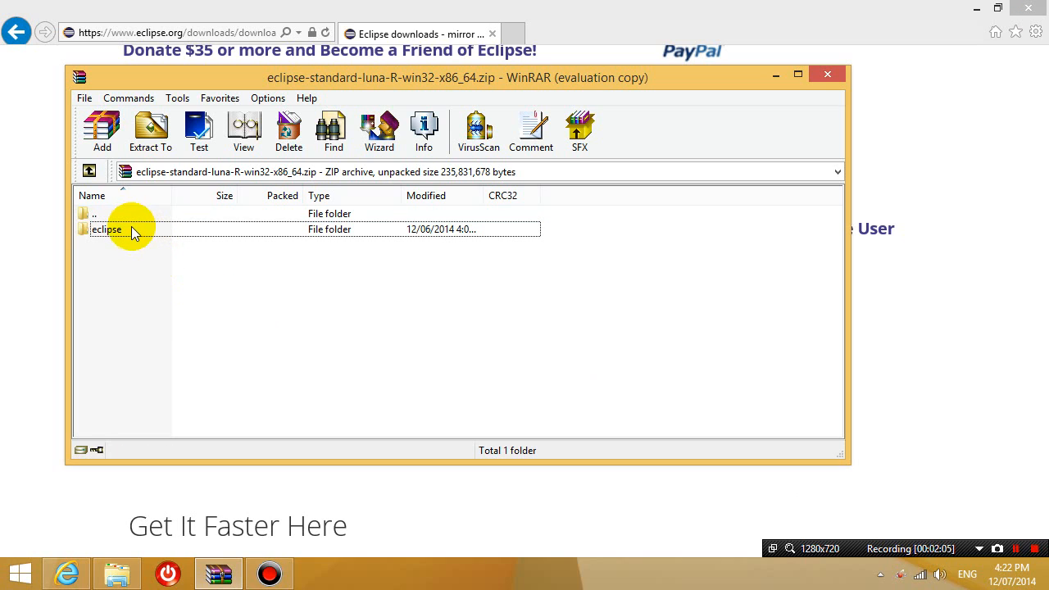
- Extract the eclipse folder from the zip to the destination path D:\Eclipse
{"action": "left_click", "coordinate": [131, 229]}
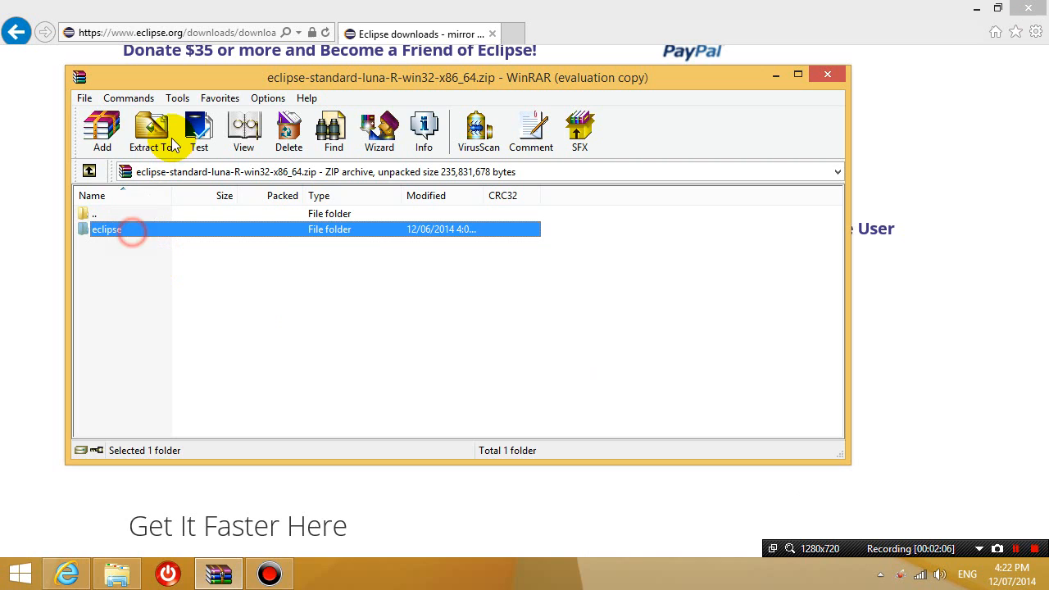
{"action": "left_click", "coordinate": [151, 131]}
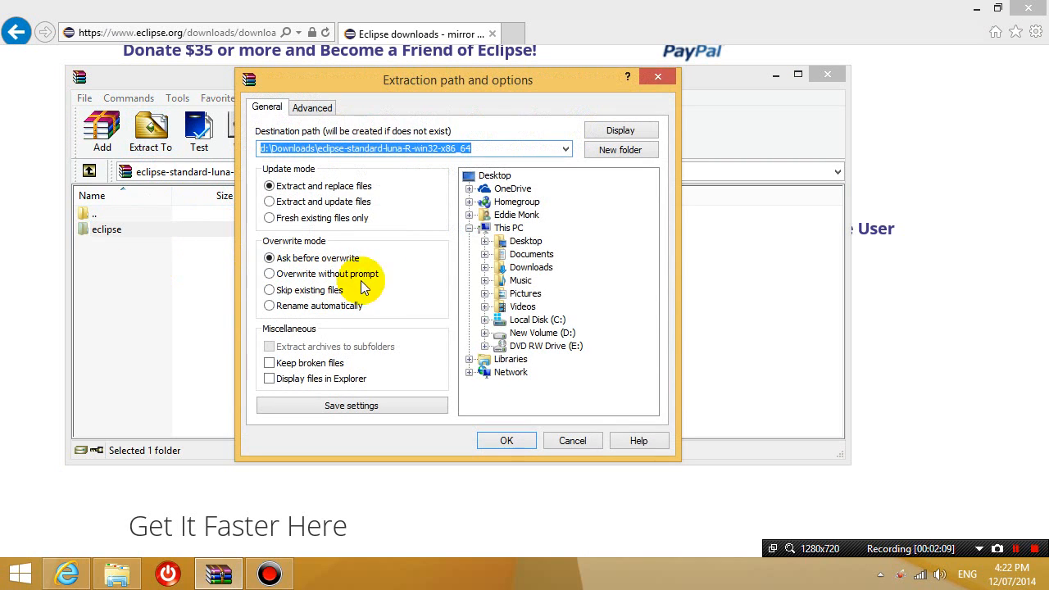
{"action": "left_click", "coordinate": [541, 331]}
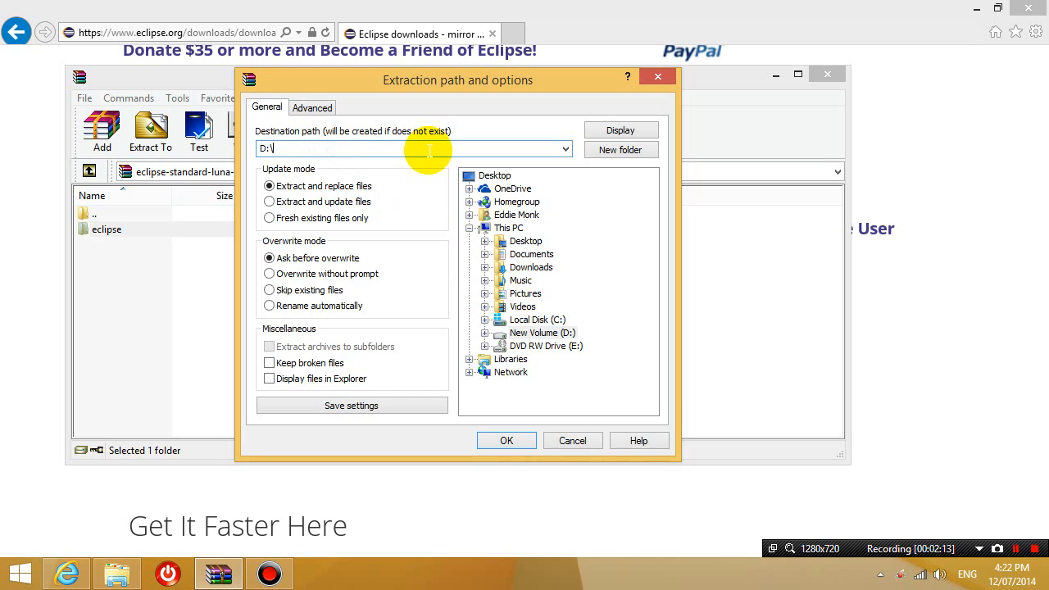
{"action": "type", "text": "Ecl"}
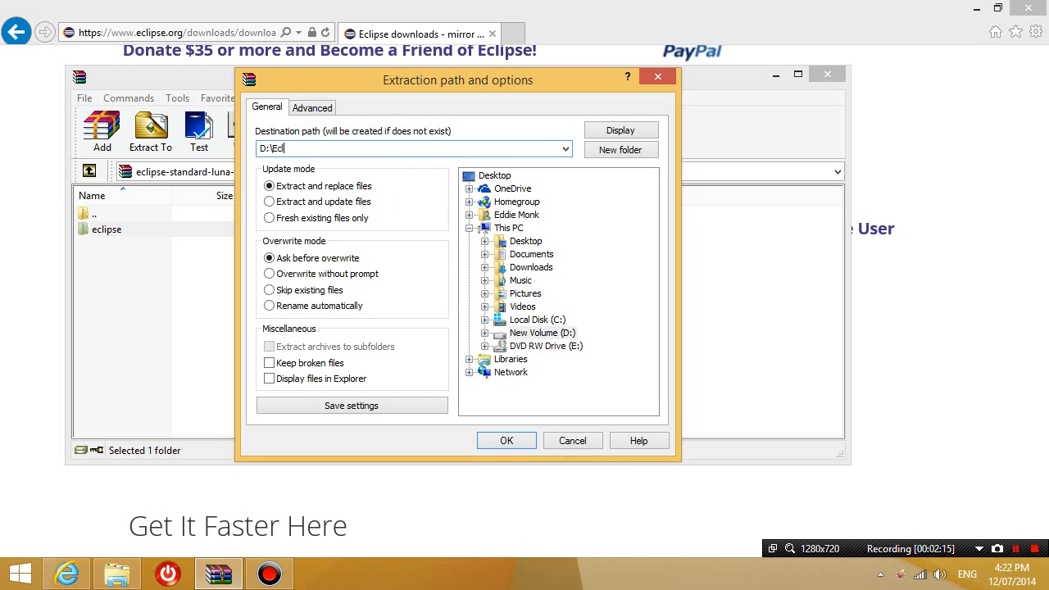
{"action": "type", "text": "lipse"}
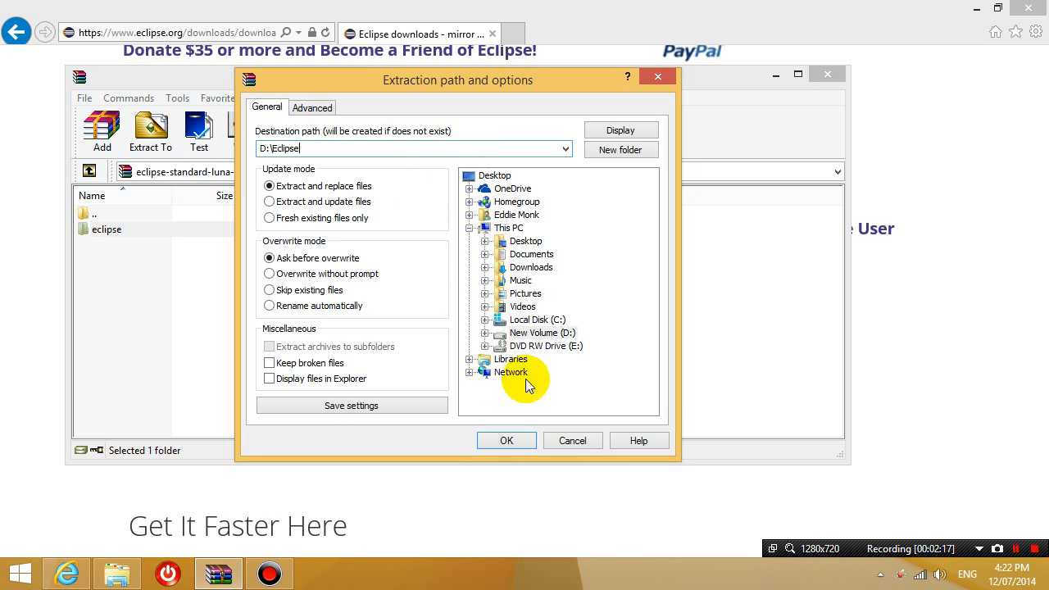
{"action": "left_click", "coordinate": [505, 439]}
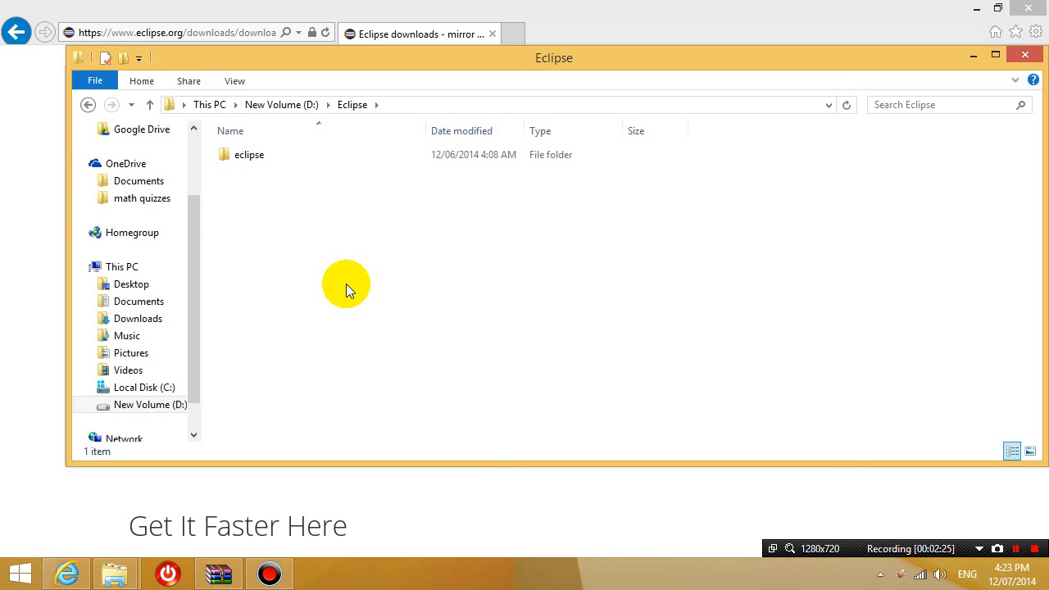
{"action": "mouse_move", "coordinate": [282, 105]}
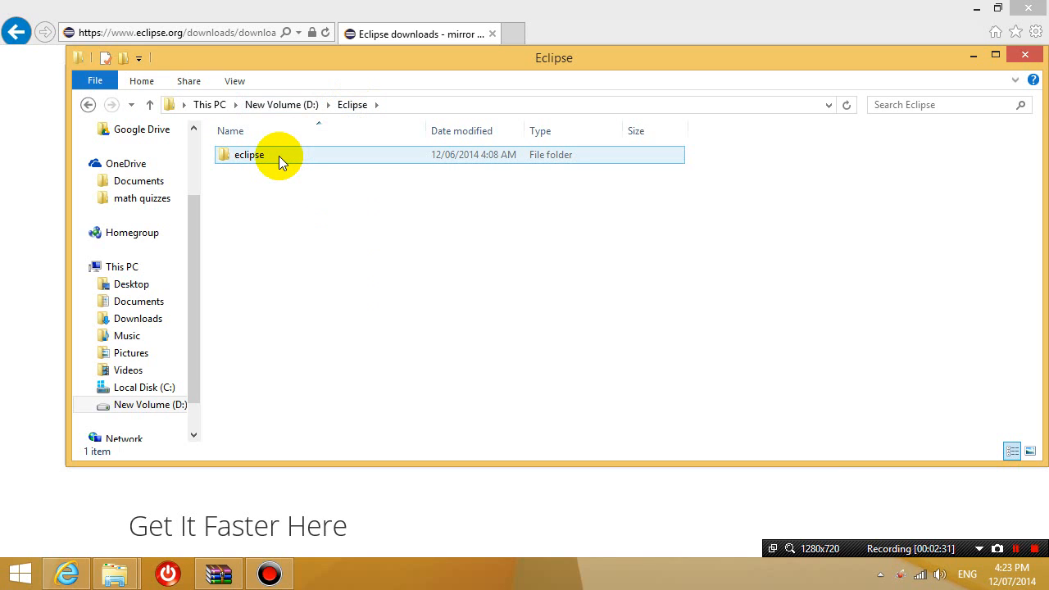
- Navigate up to New Volume (D:) and into the extracted Eclipse folder, showing its full path
{"action": "left_click", "coordinate": [249, 154]}
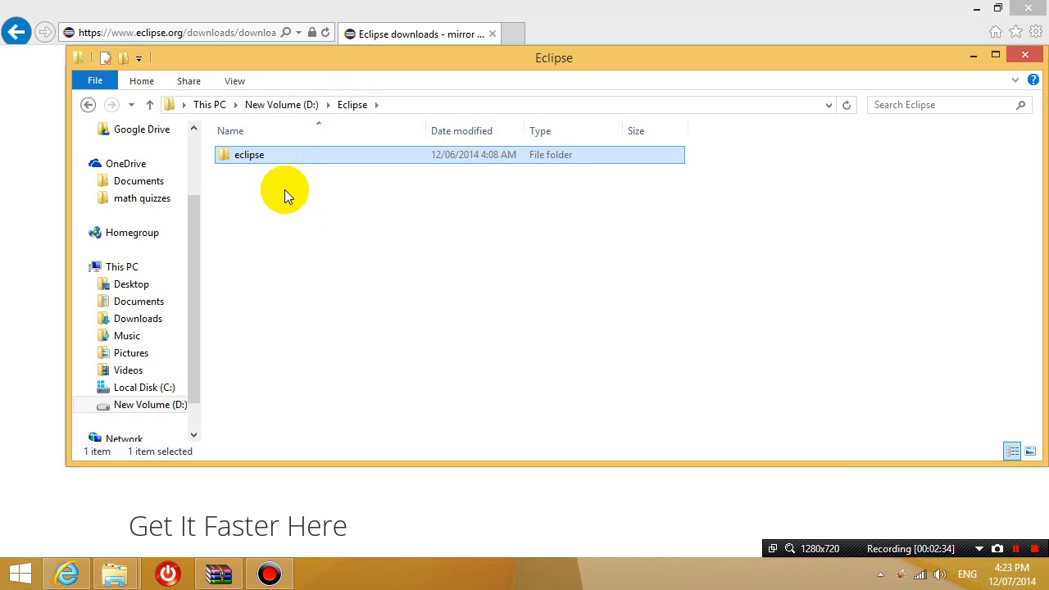
{"action": "mouse_move", "coordinate": [269, 165]}
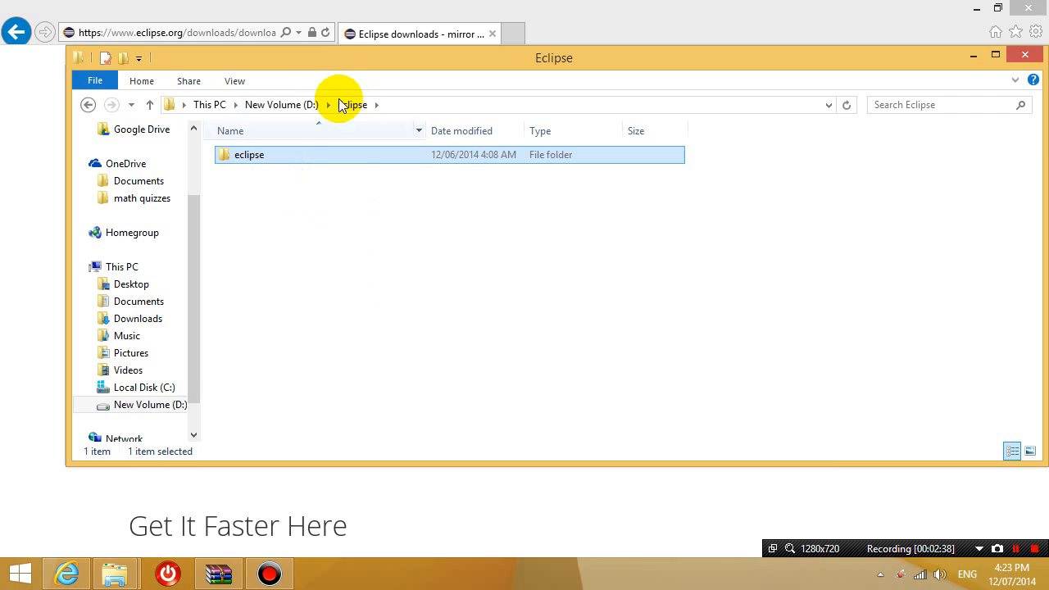
{"action": "mouse_move", "coordinate": [341, 181]}
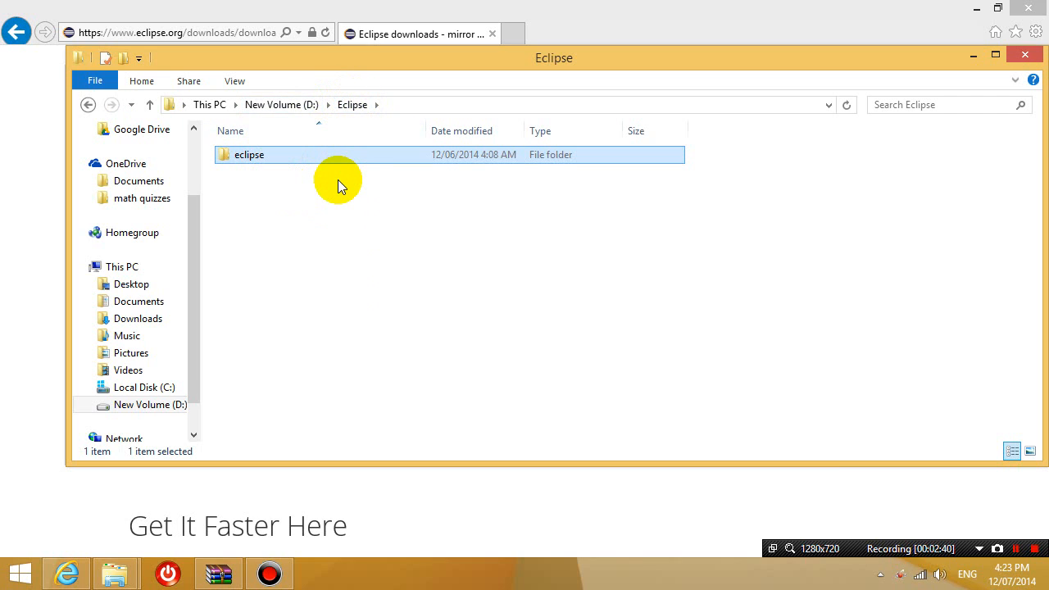
{"action": "mouse_move", "coordinate": [309, 131]}
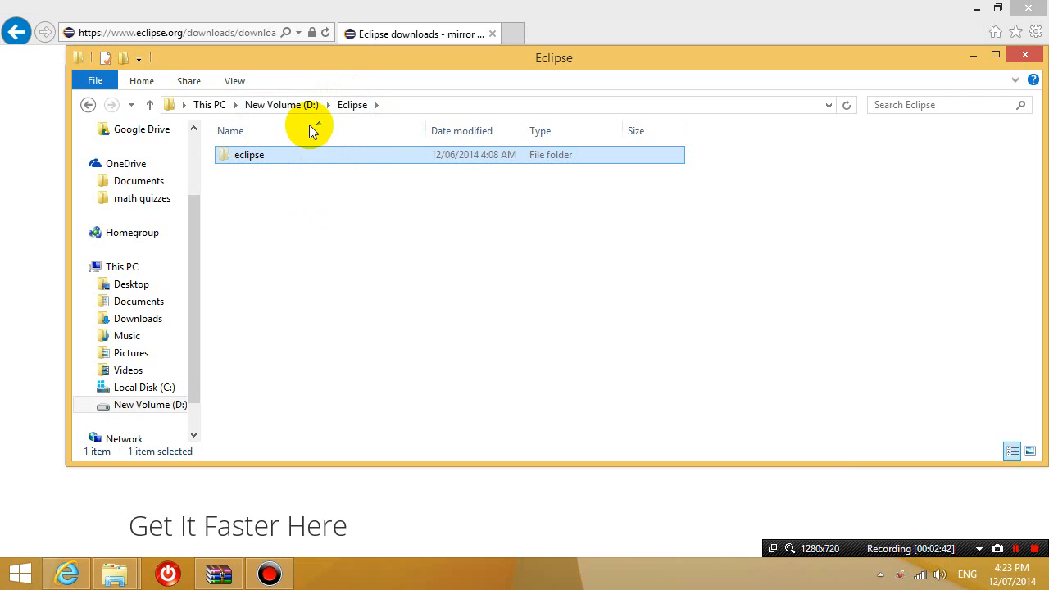
{"action": "mouse_move", "coordinate": [149, 105]}
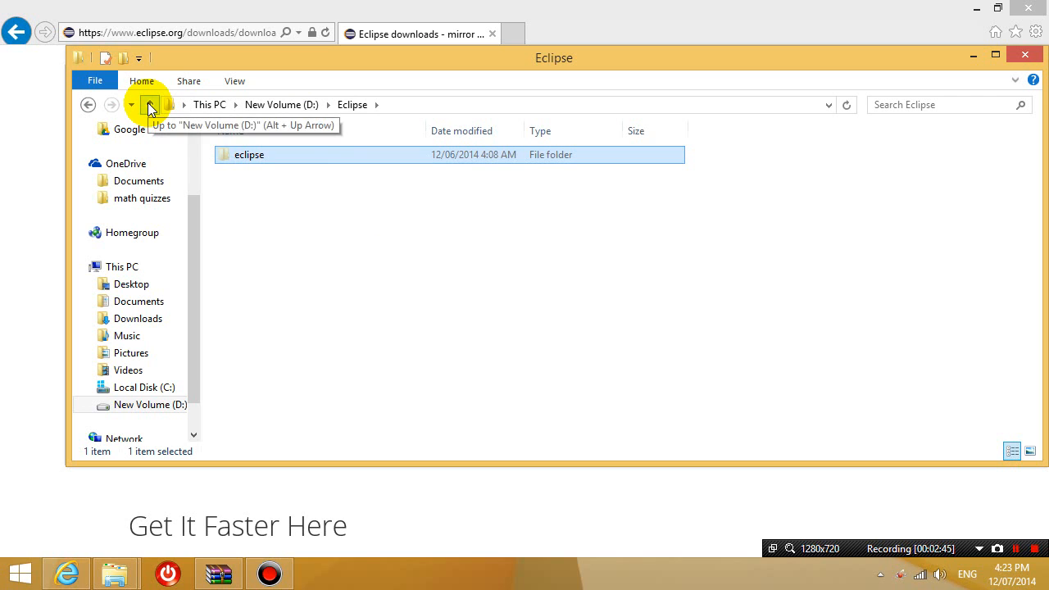
{"action": "left_click", "coordinate": [149, 105]}
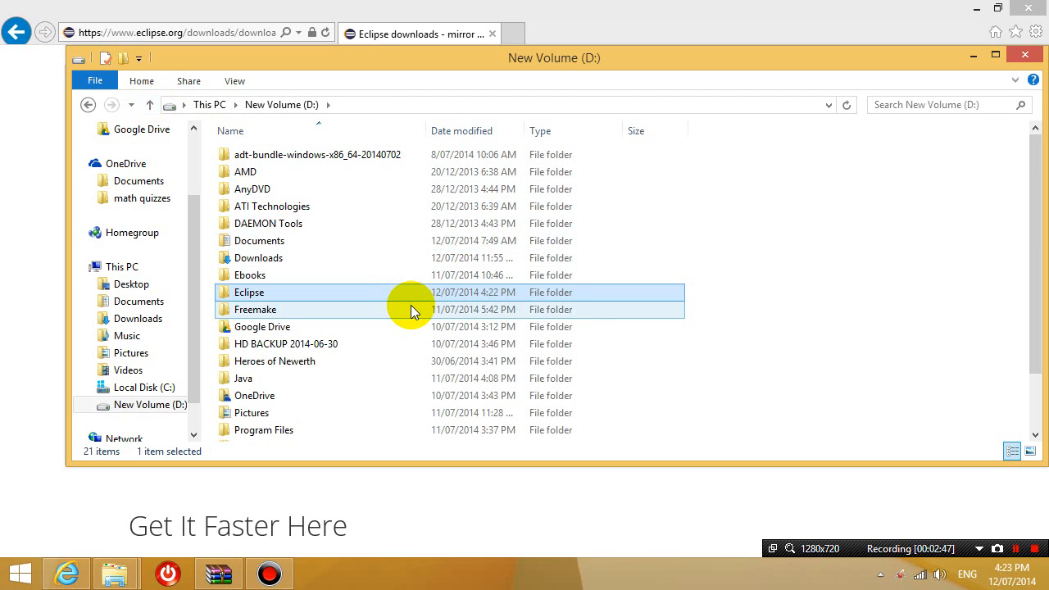
{"action": "mouse_move", "coordinate": [412, 312]}
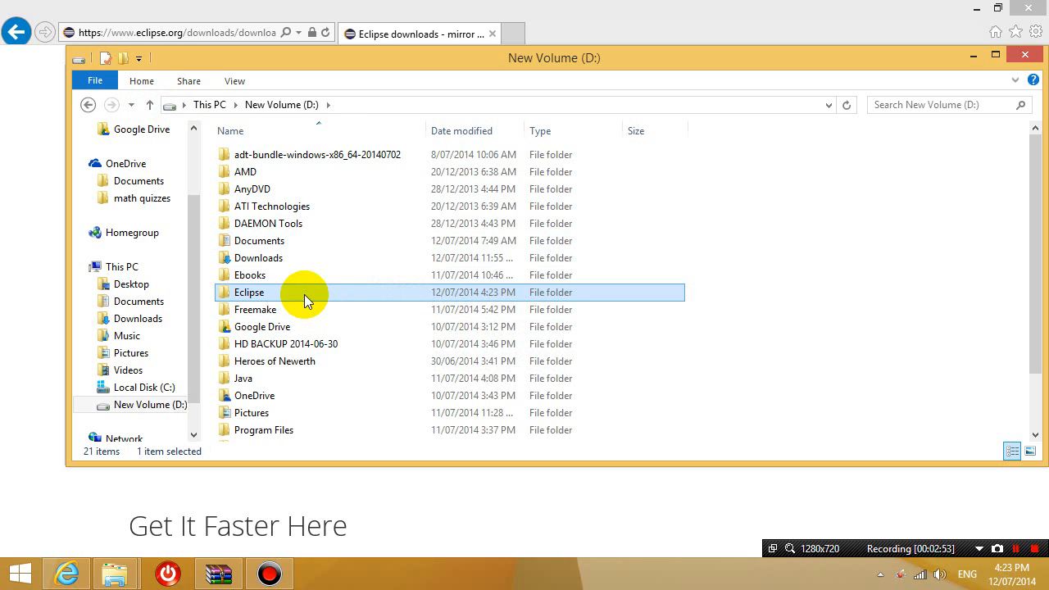
{"action": "double_click", "coordinate": [249, 291]}
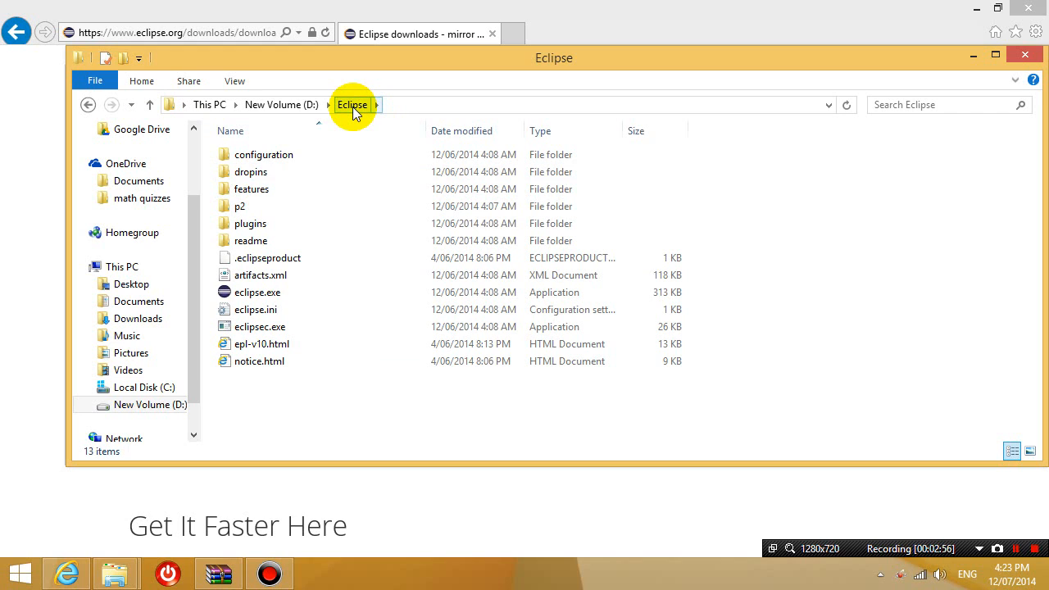
{"action": "left_click", "coordinate": [352, 105]}
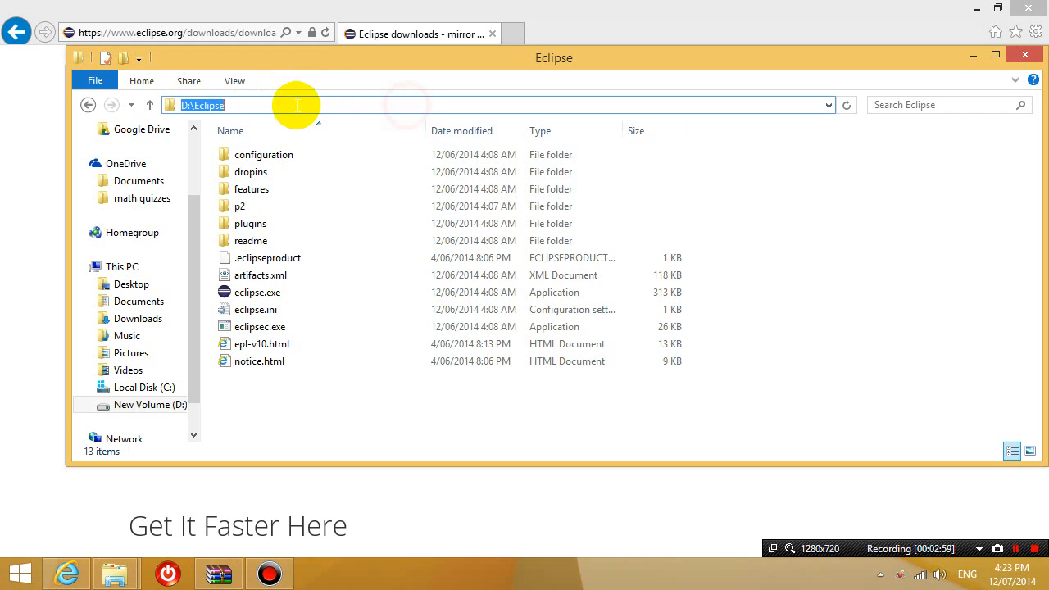
- Launch eclipse.exe from D:\Eclipse so the Eclipse Luna splash appears
{"action": "left_click", "coordinate": [255, 308]}
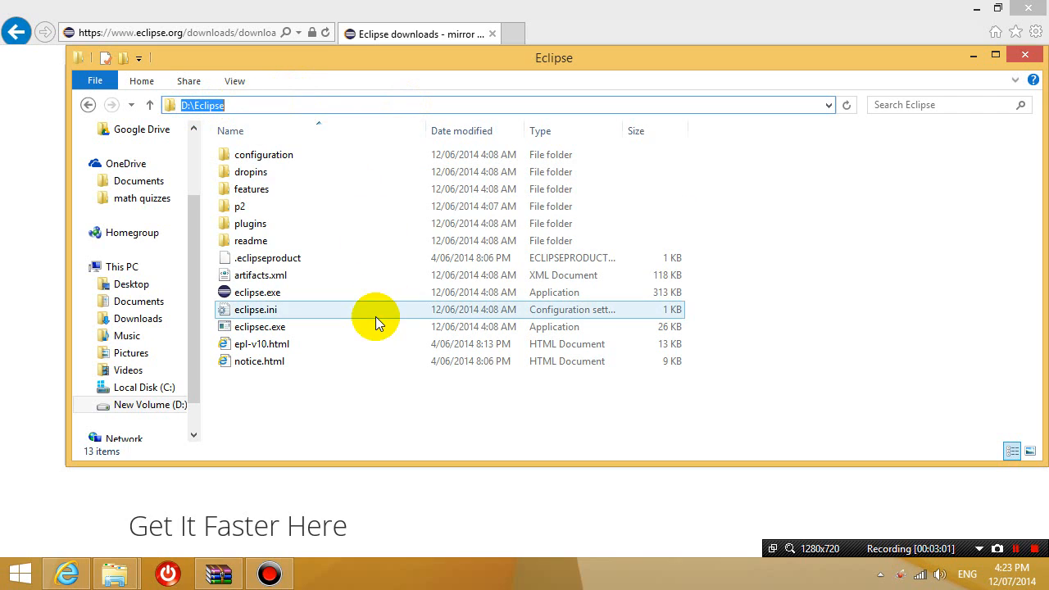
{"action": "left_click", "coordinate": [262, 154]}
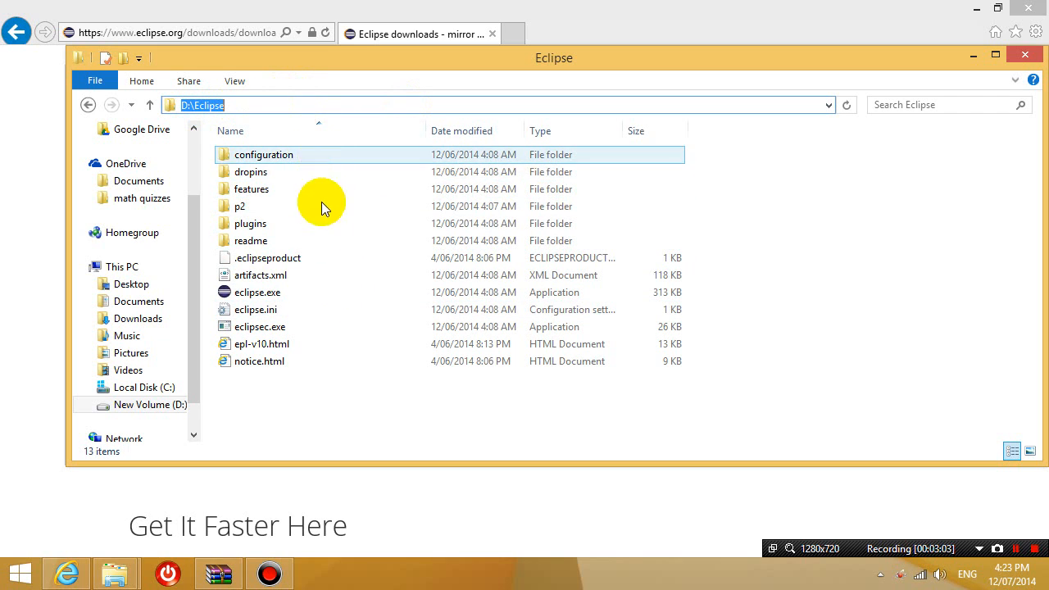
{"action": "mouse_move", "coordinate": [318, 292]}
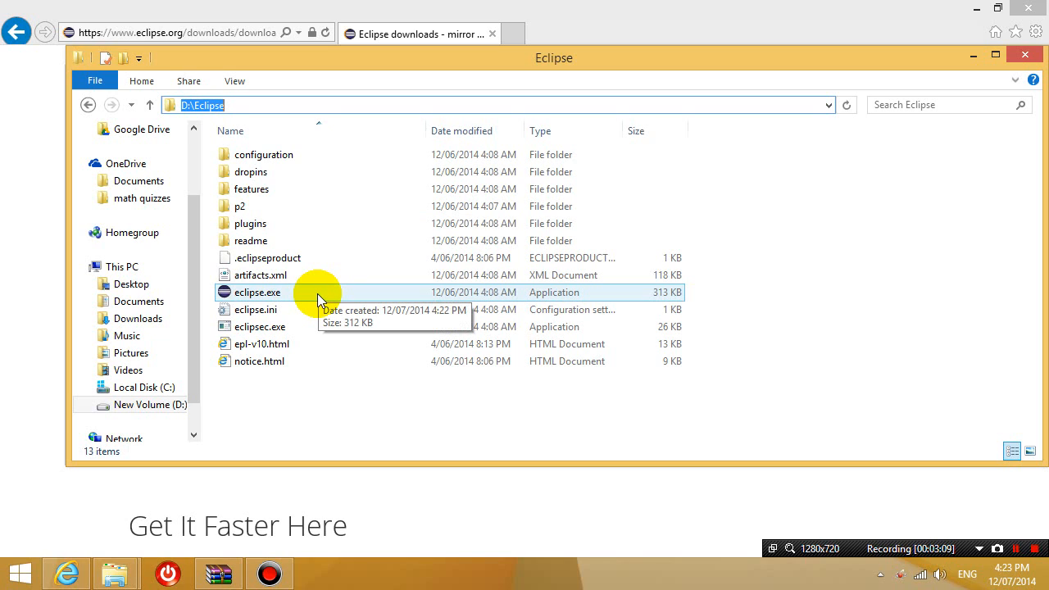
{"action": "mouse_move", "coordinate": [246, 291]}
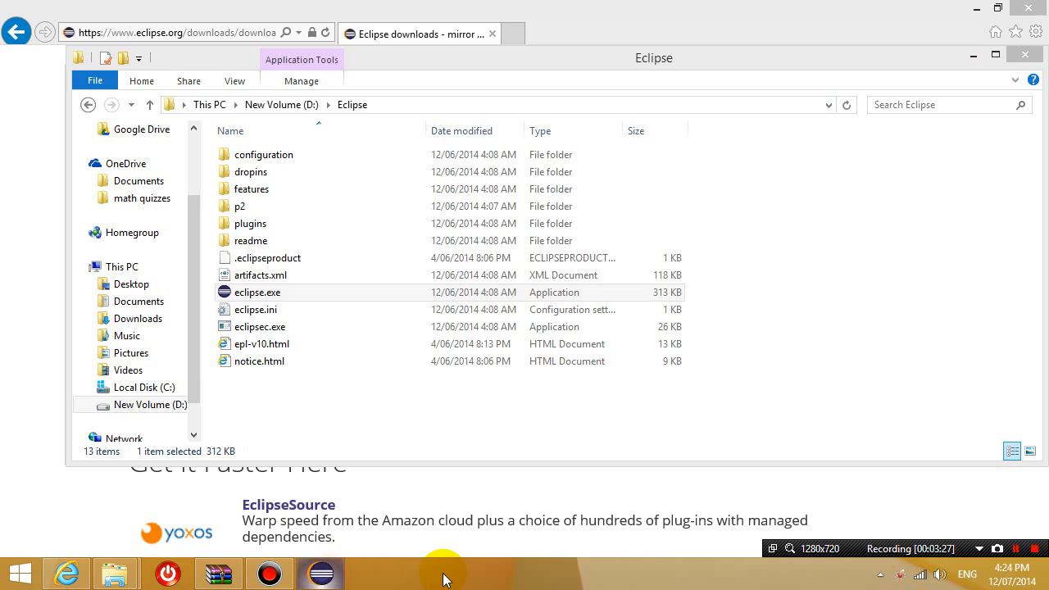
{"action": "double_click", "coordinate": [256, 291]}
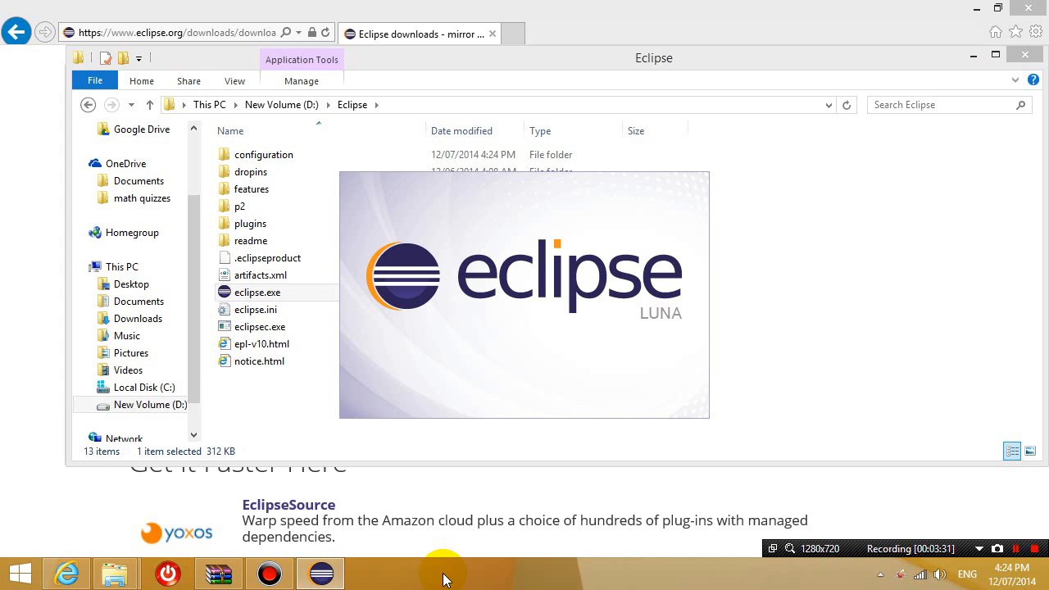
- Create a projects folder in D:\Eclipse and launch Eclipse with D:\Eclipse\projects as the workspace
{"action": "double_click", "coordinate": [257, 292]}
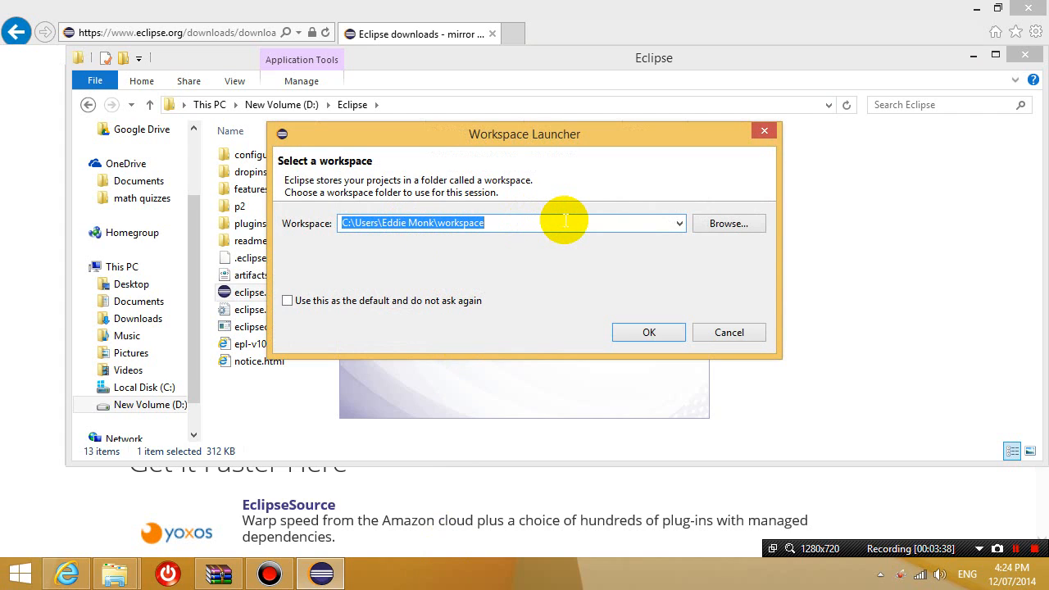
{"action": "mouse_move", "coordinate": [647, 227]}
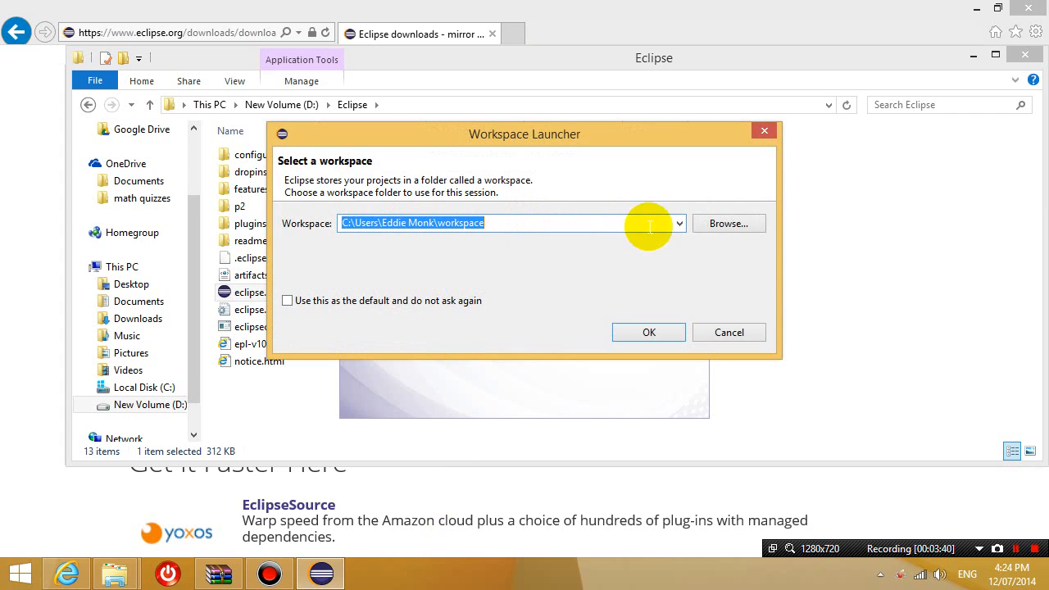
{"action": "mouse_move", "coordinate": [729, 223]}
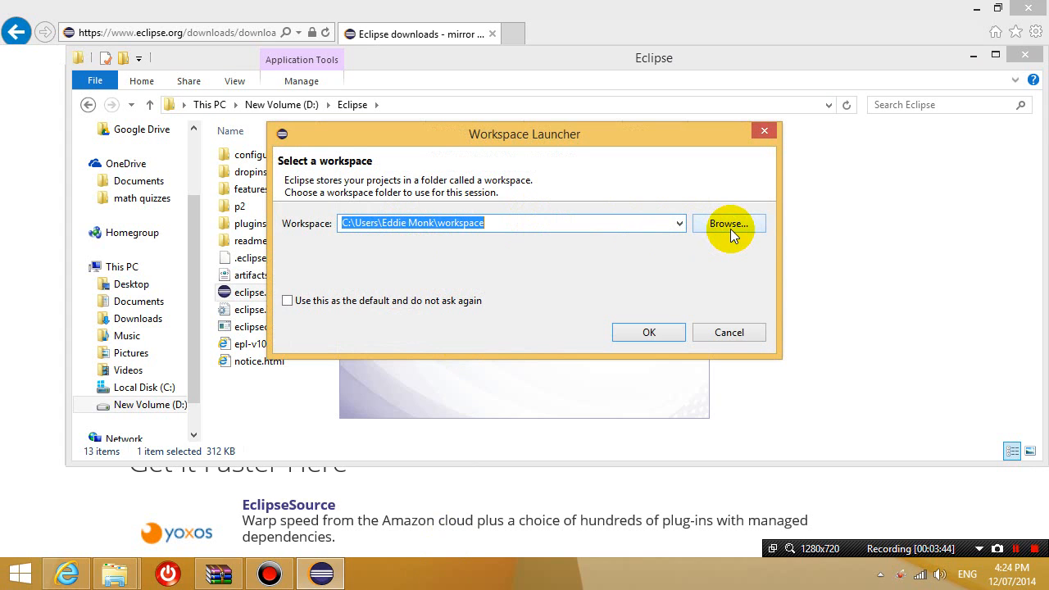
{"action": "left_click", "coordinate": [728, 223]}
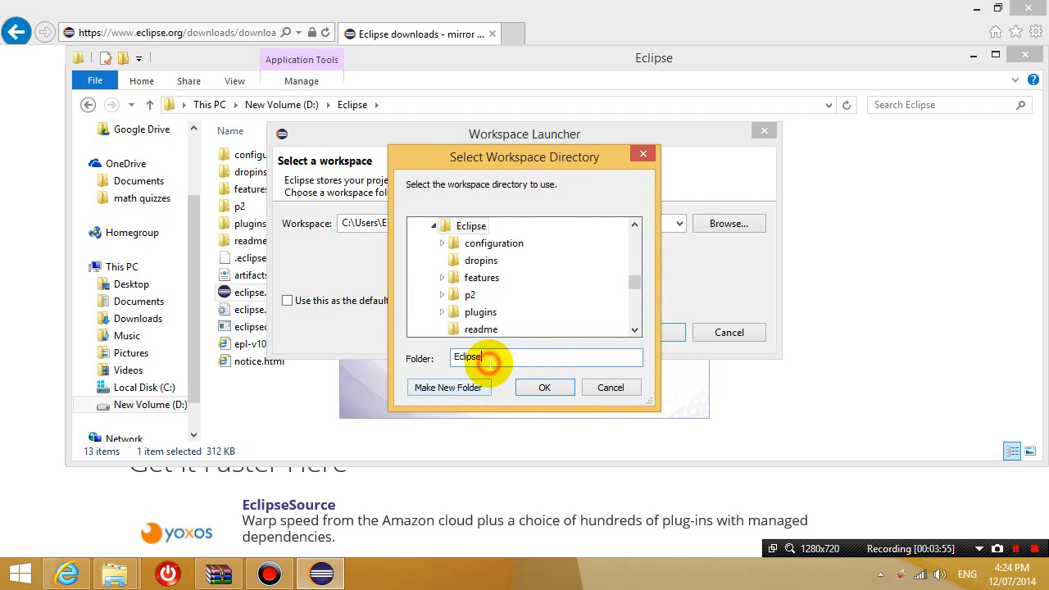
{"action": "mouse_move", "coordinate": [449, 386]}
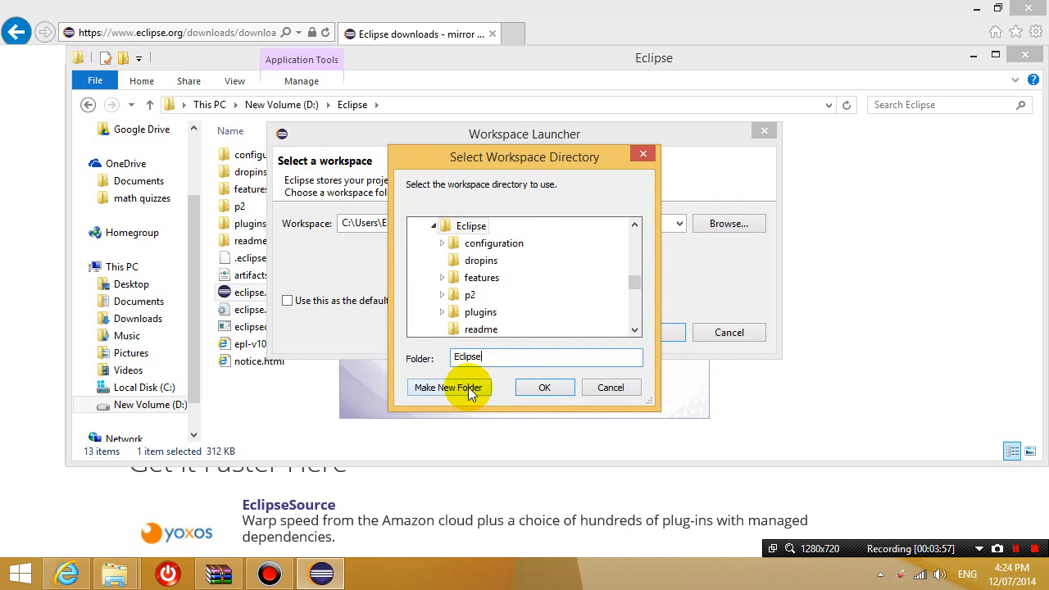
{"action": "left_click", "coordinate": [448, 387]}
{"action": "type", "text": "projects"}
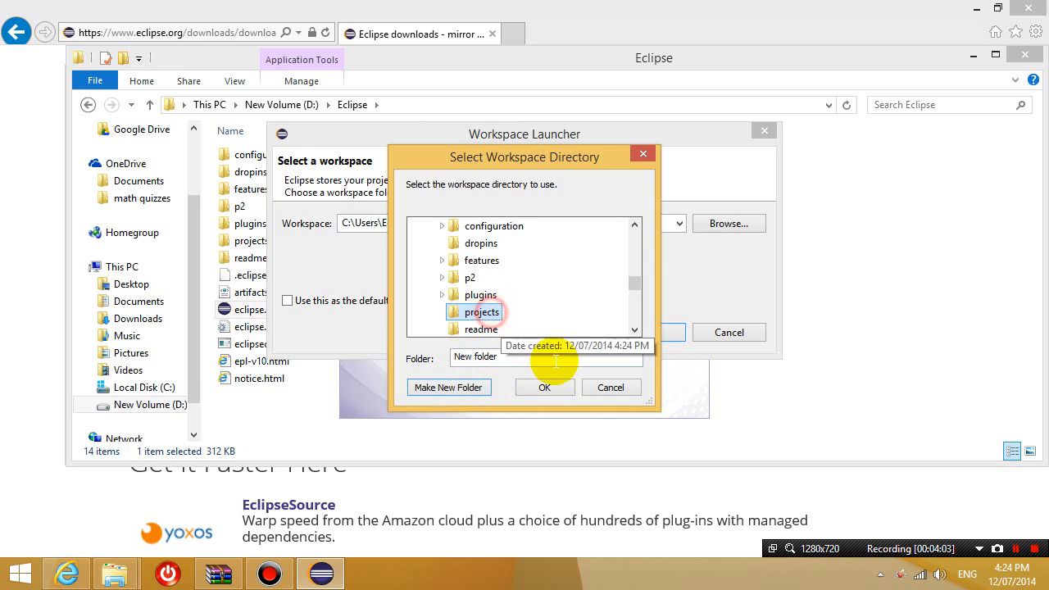
{"action": "left_click", "coordinate": [544, 387]}
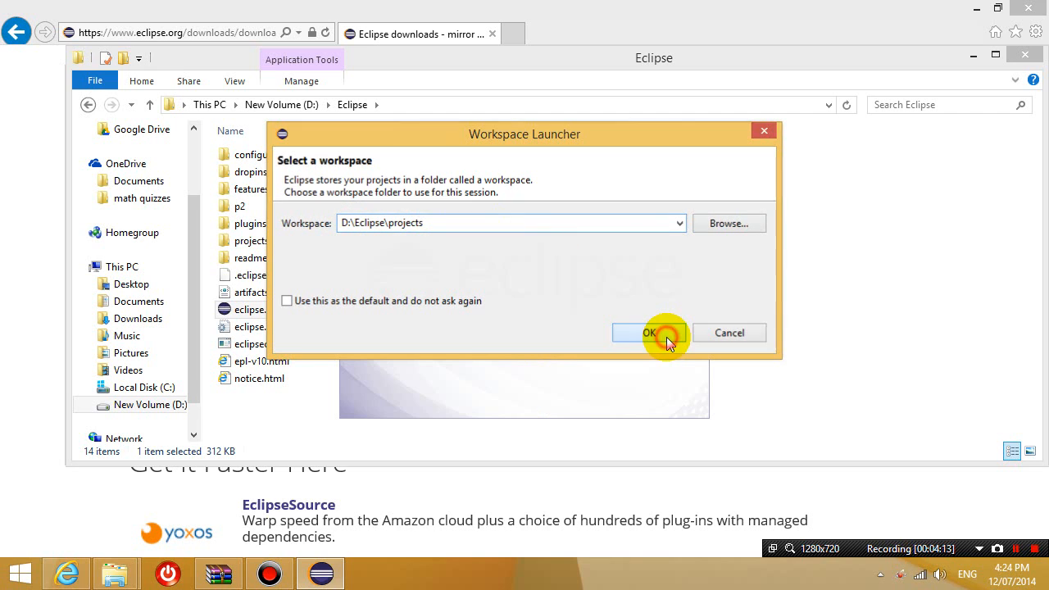
{"action": "left_click", "coordinate": [649, 332]}
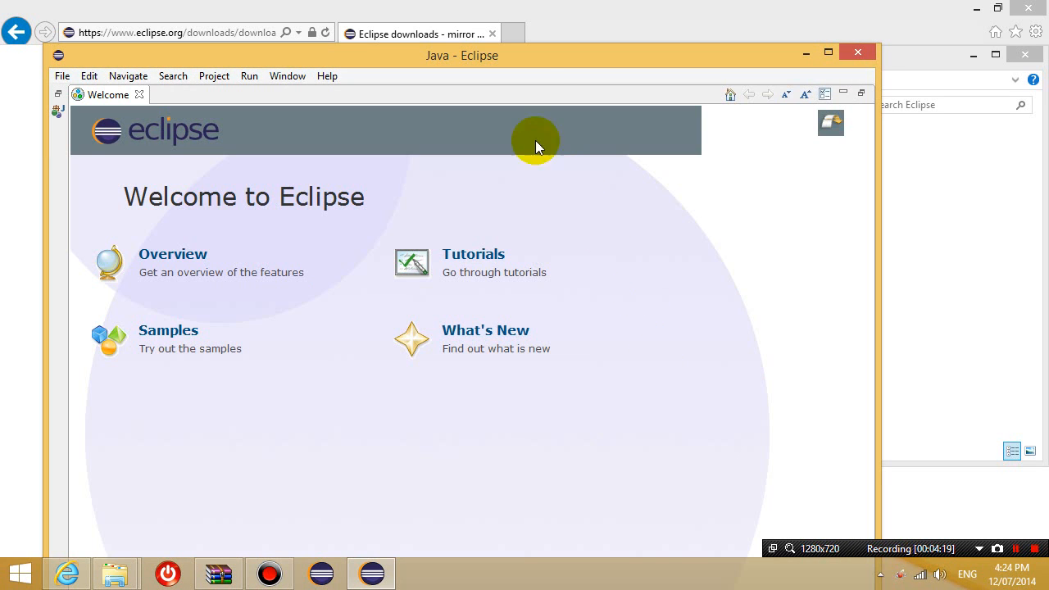
- Maximize the Eclipse window and close the Welcome page to reveal the empty Java workbench
{"action": "left_click", "coordinate": [827, 50]}
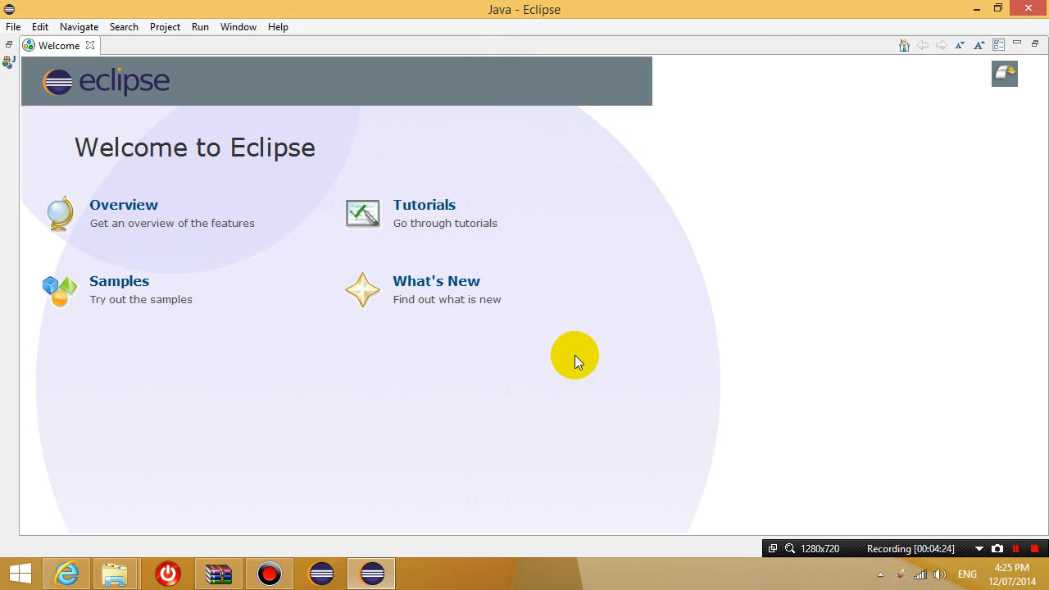
{"action": "mouse_move", "coordinate": [90, 45]}
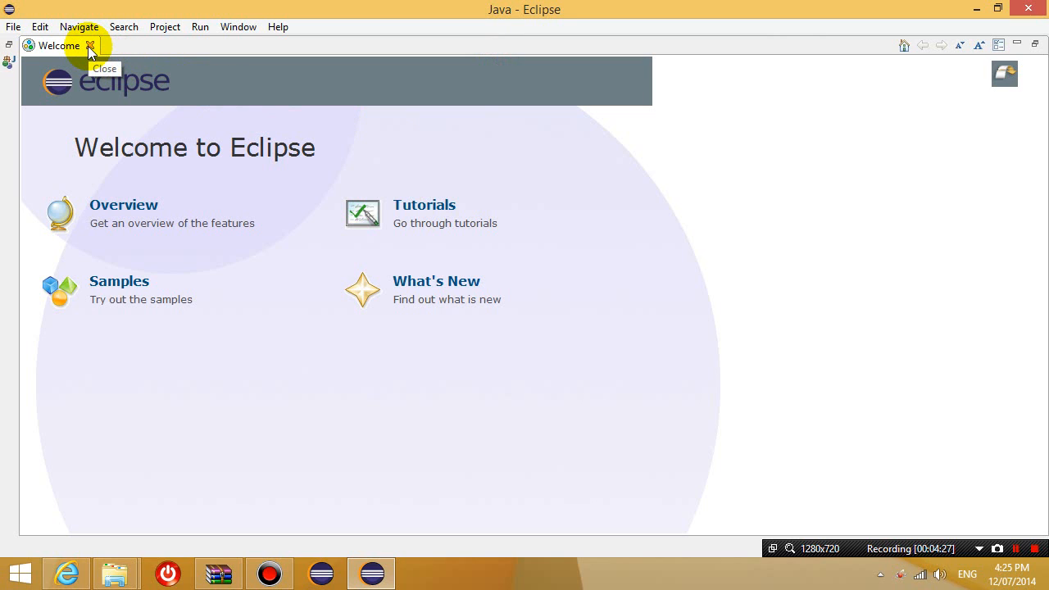
{"action": "left_click", "coordinate": [90, 46]}
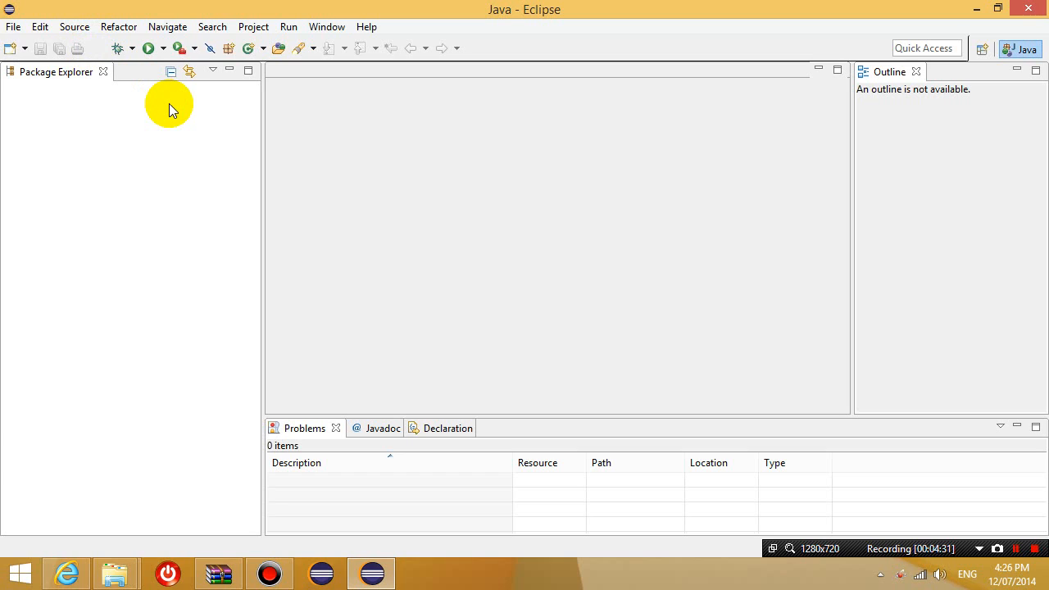
{"action": "mouse_move", "coordinate": [177, 108]}
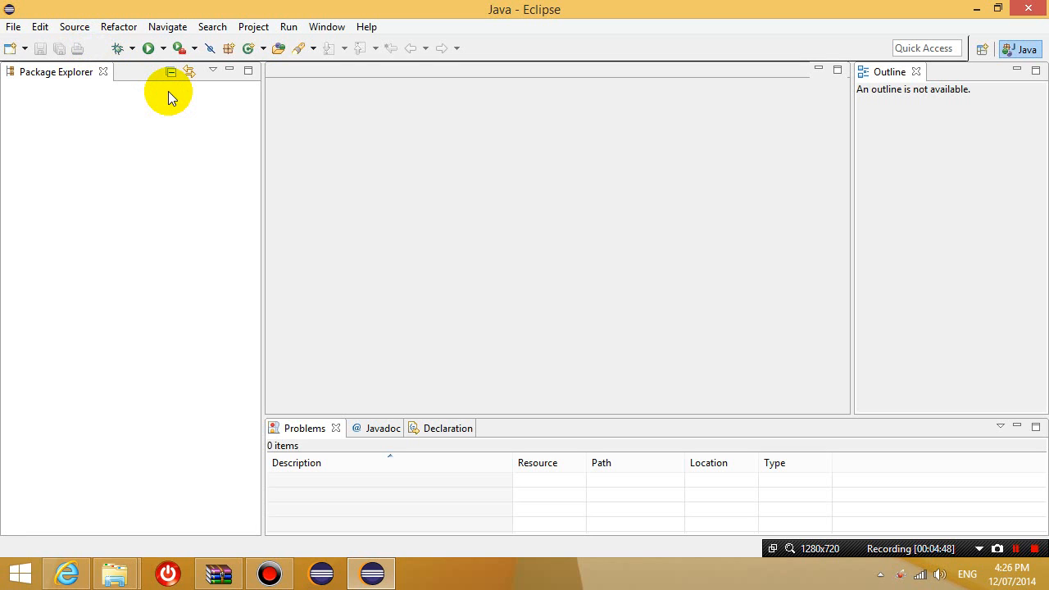
{"action": "left_click", "coordinate": [13, 26]}
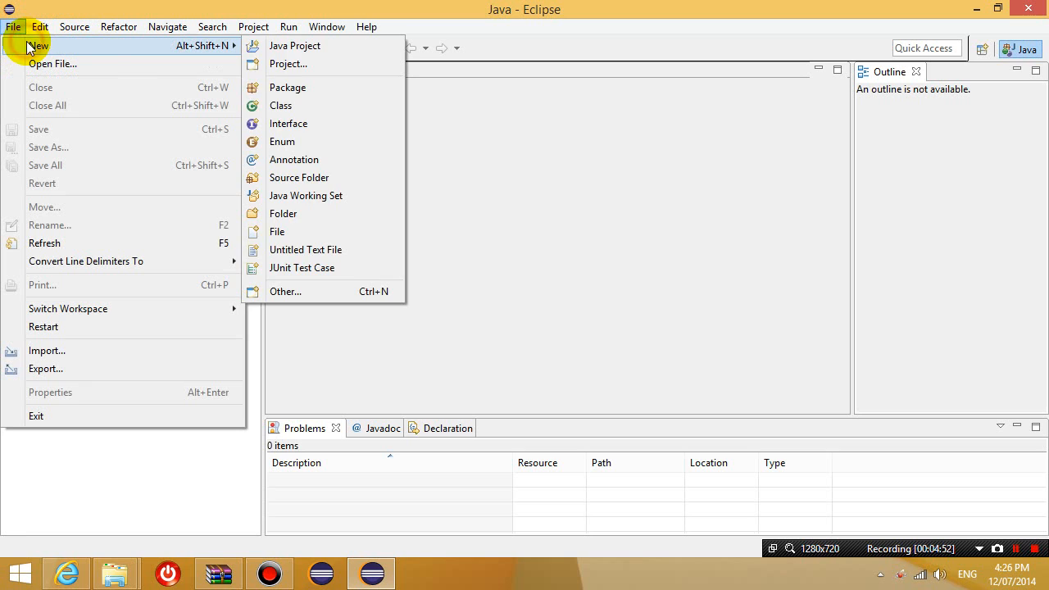
{"action": "mouse_move", "coordinate": [295, 46]}
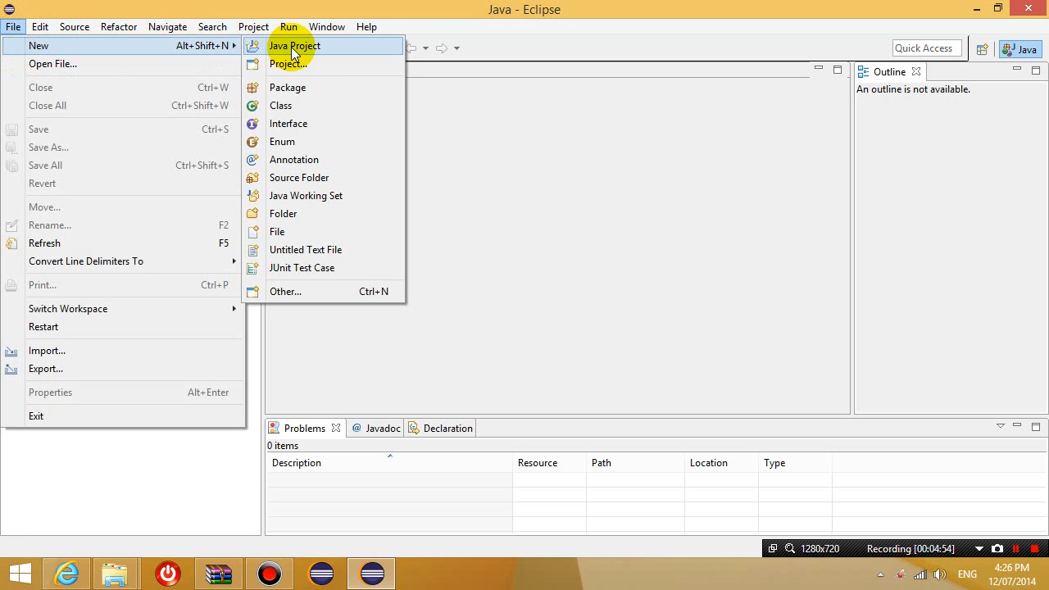
- Name the new Java project 'Java Tutorial' with JavaSE-1.8 and continue to Java Settings
{"action": "left_click", "coordinate": [294, 46]}
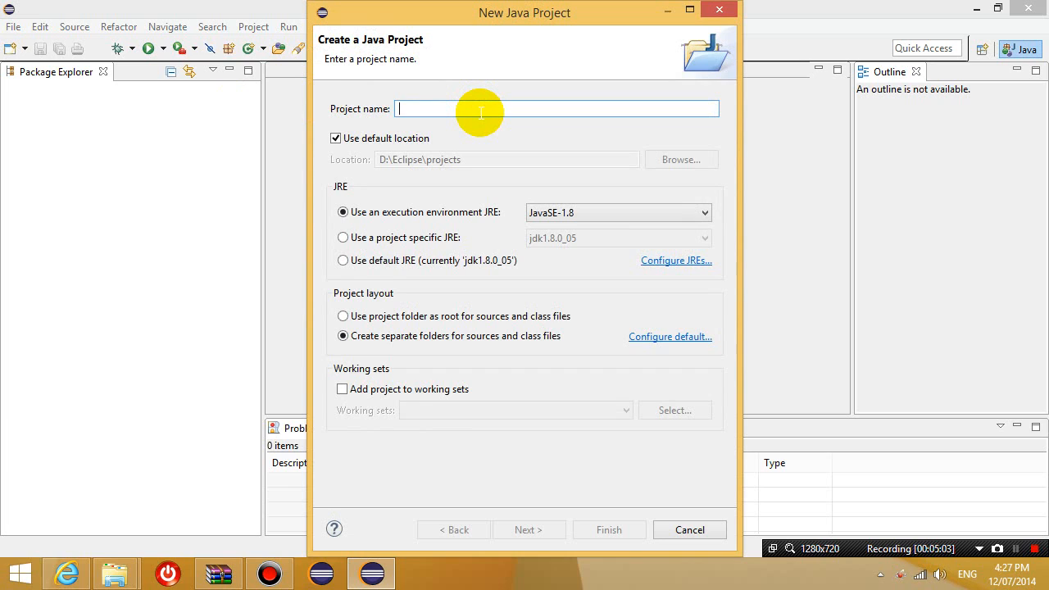
{"action": "type", "text": "Java T"}
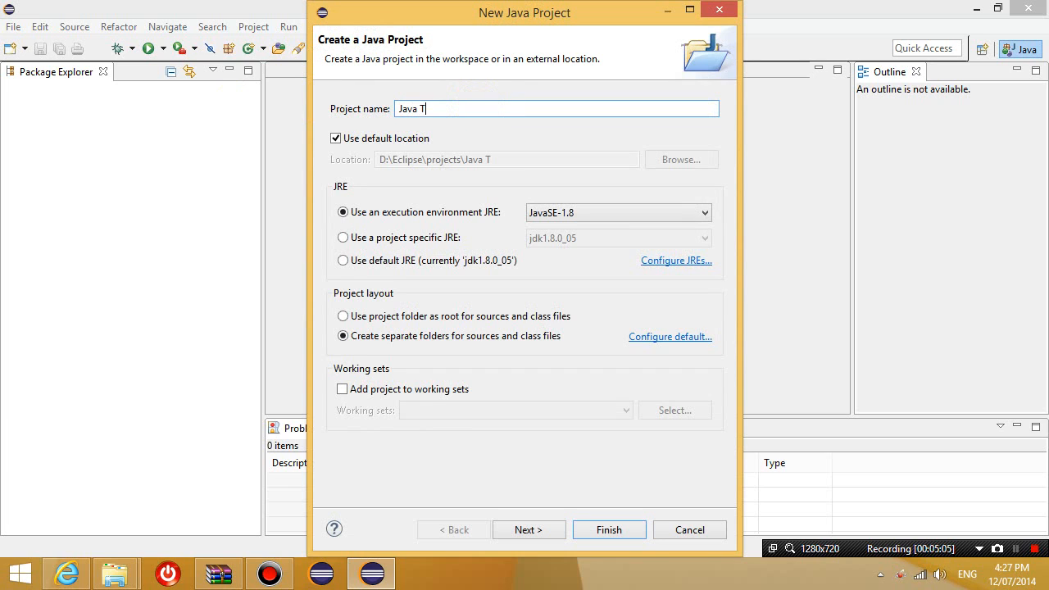
{"action": "type", "text": "utorial"}
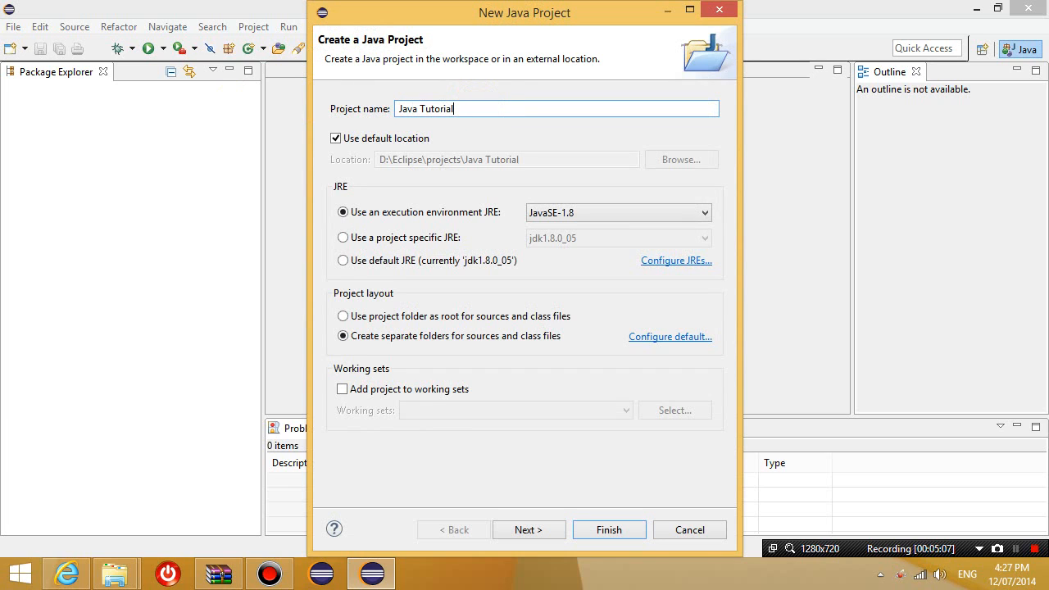
{"action": "mouse_move", "coordinate": [402, 165]}
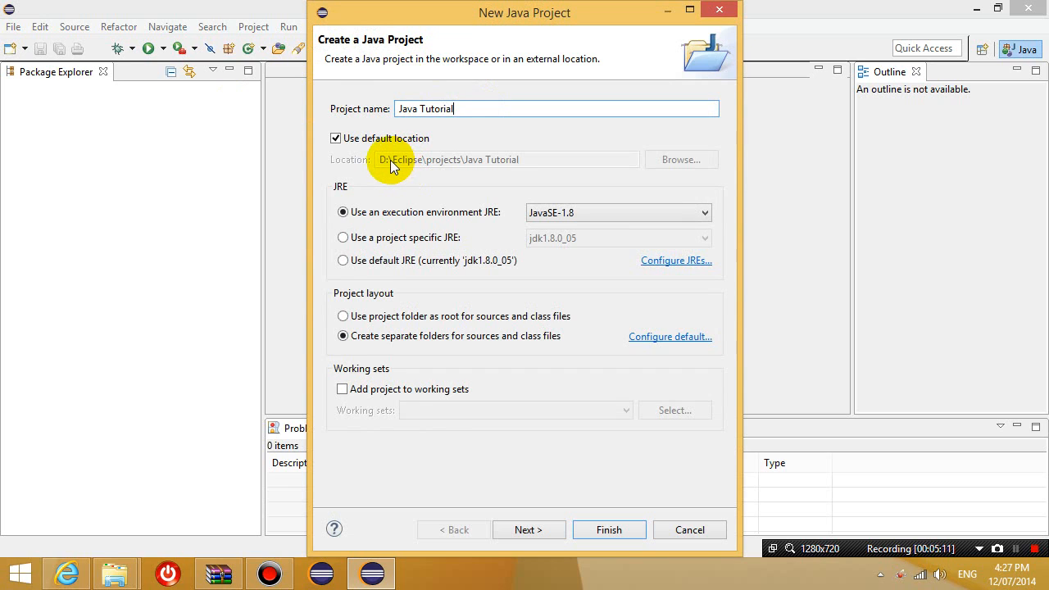
{"action": "mouse_move", "coordinate": [478, 170]}
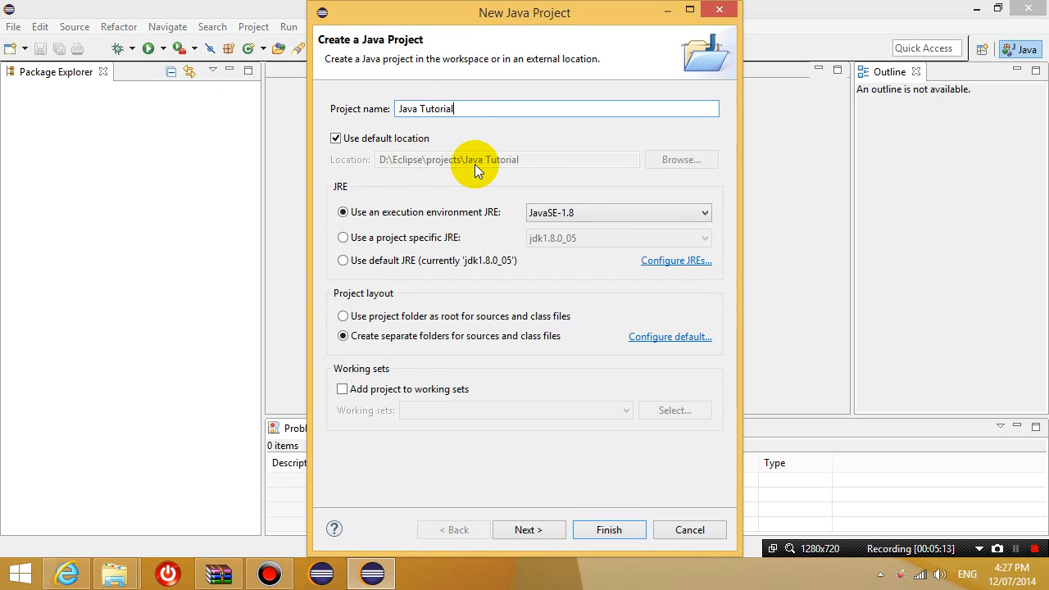
{"action": "mouse_move", "coordinate": [401, 210]}
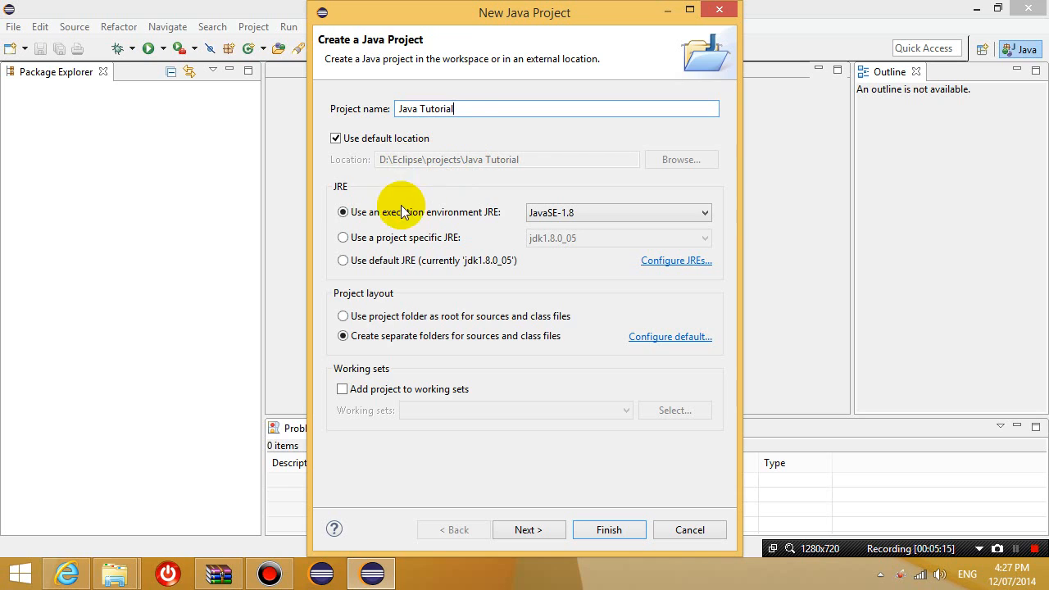
{"action": "mouse_move", "coordinate": [390, 216]}
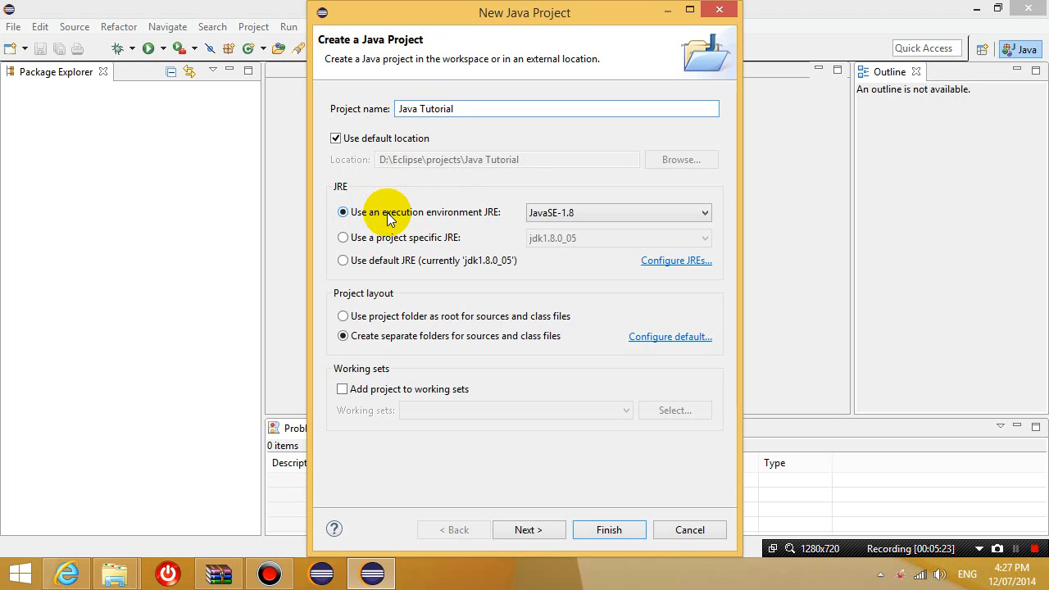
{"action": "left_click", "coordinate": [701, 213]}
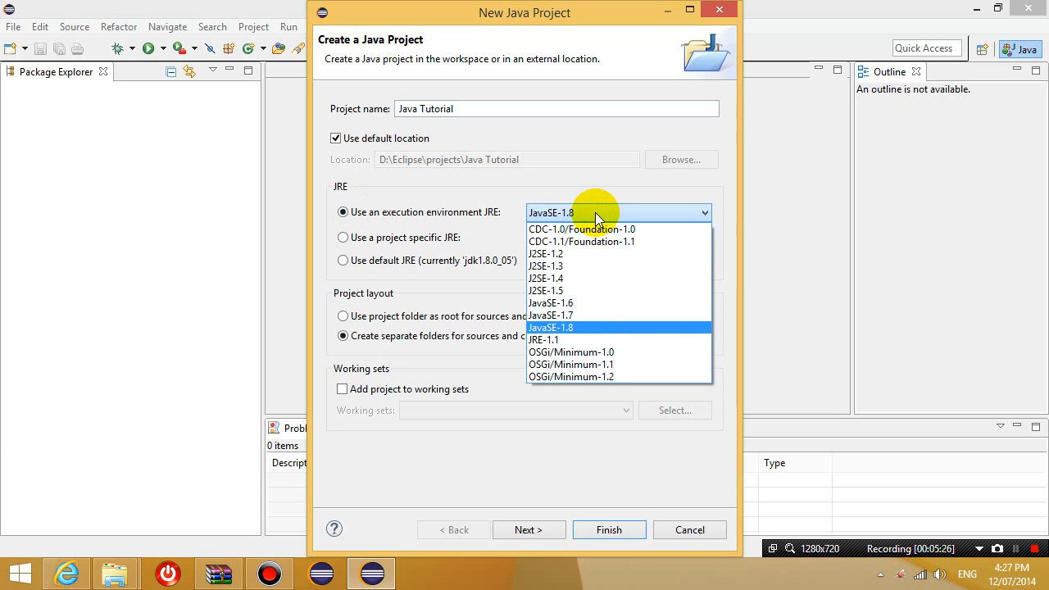
{"action": "mouse_move", "coordinate": [598, 226]}
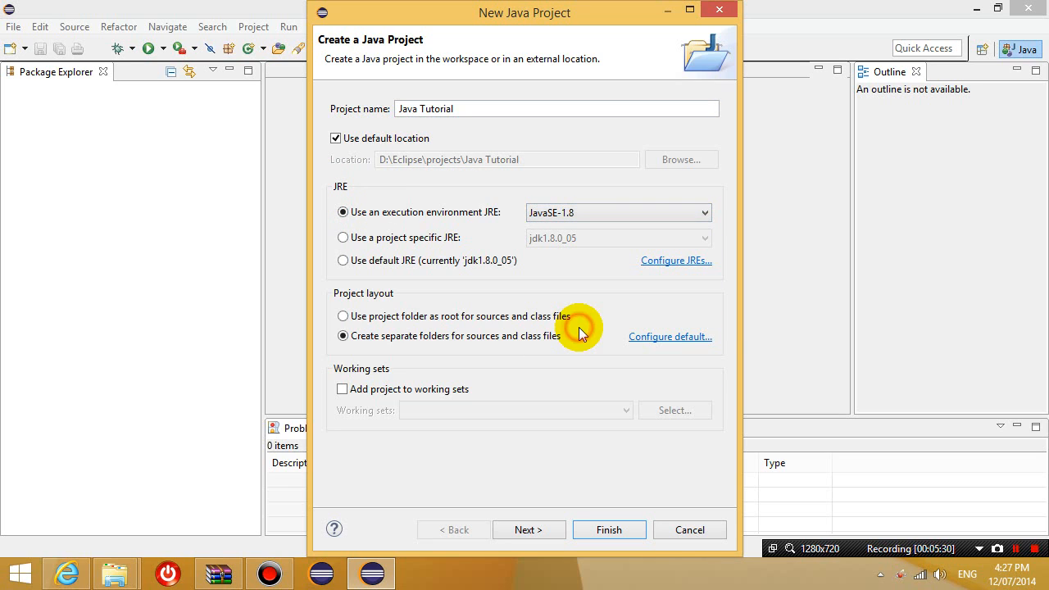
{"action": "mouse_move", "coordinate": [566, 479]}
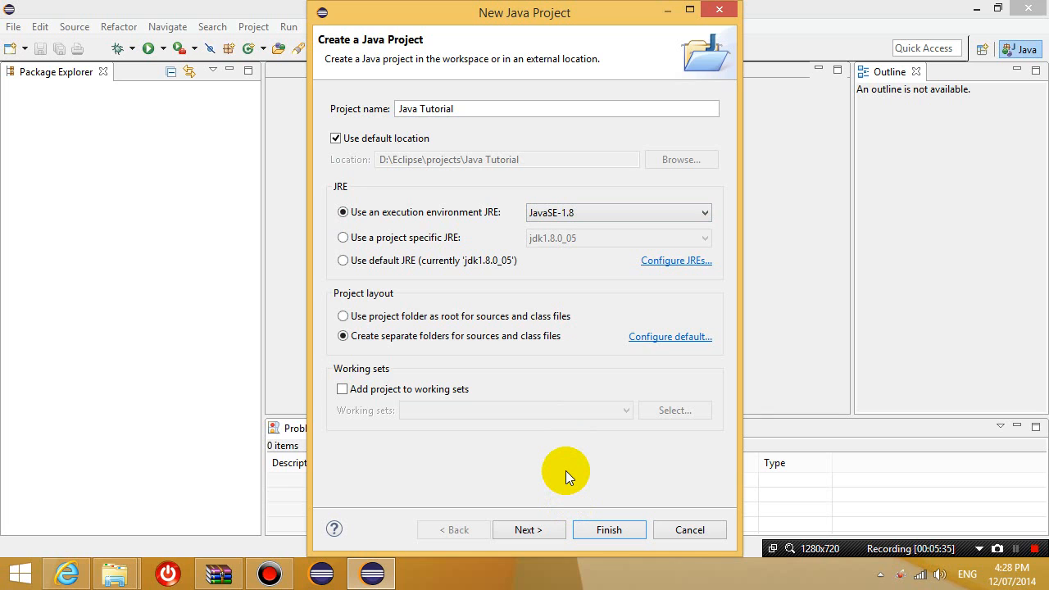
{"action": "mouse_move", "coordinate": [560, 531]}
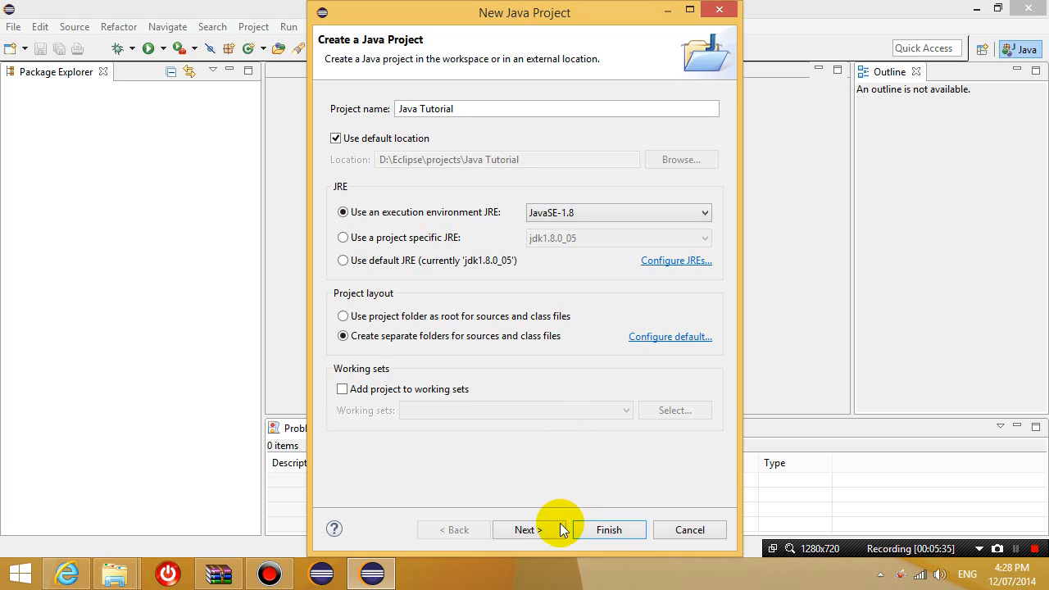
{"action": "left_click", "coordinate": [524, 529]}
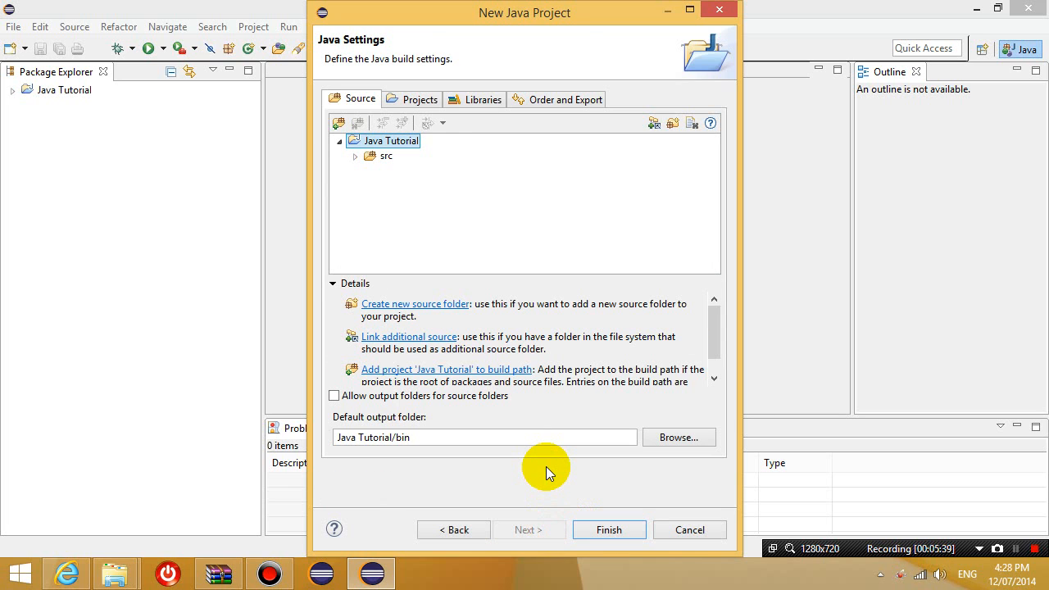
{"action": "mouse_move", "coordinate": [489, 308]}
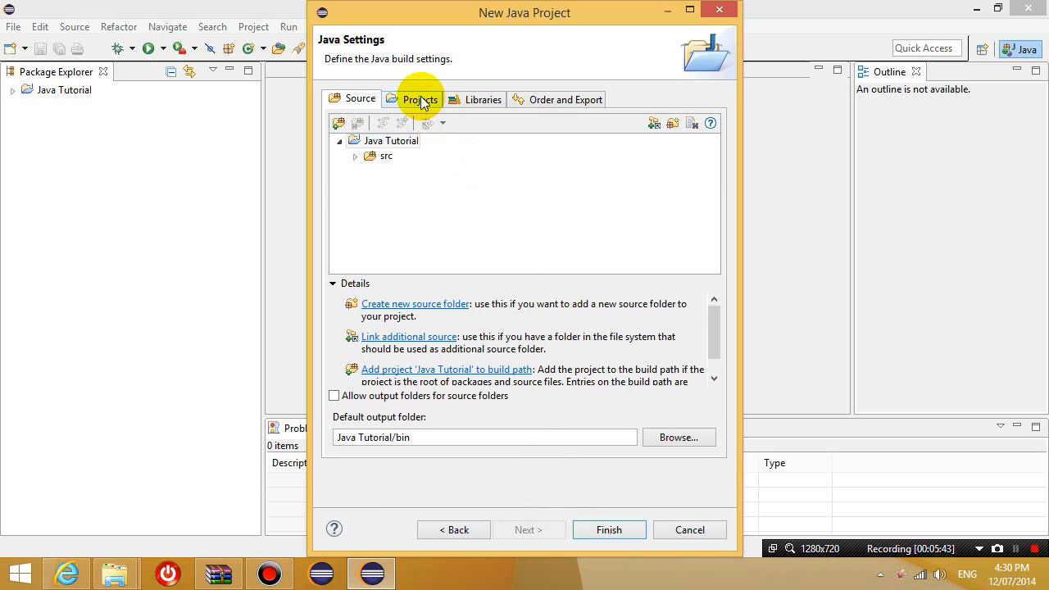
{"action": "mouse_move", "coordinate": [482, 100]}
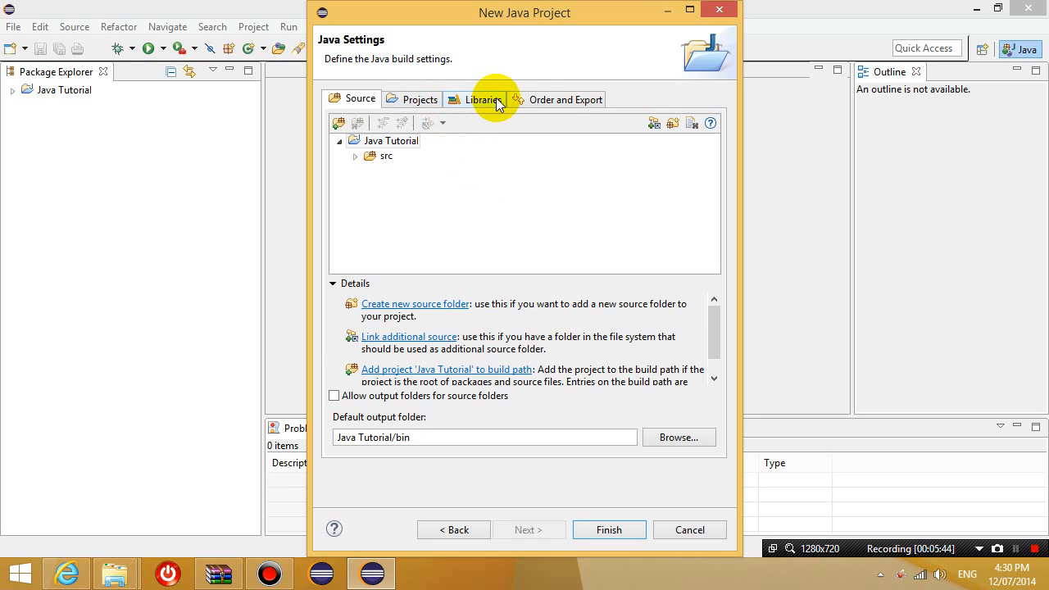
{"action": "mouse_move", "coordinate": [530, 105]}
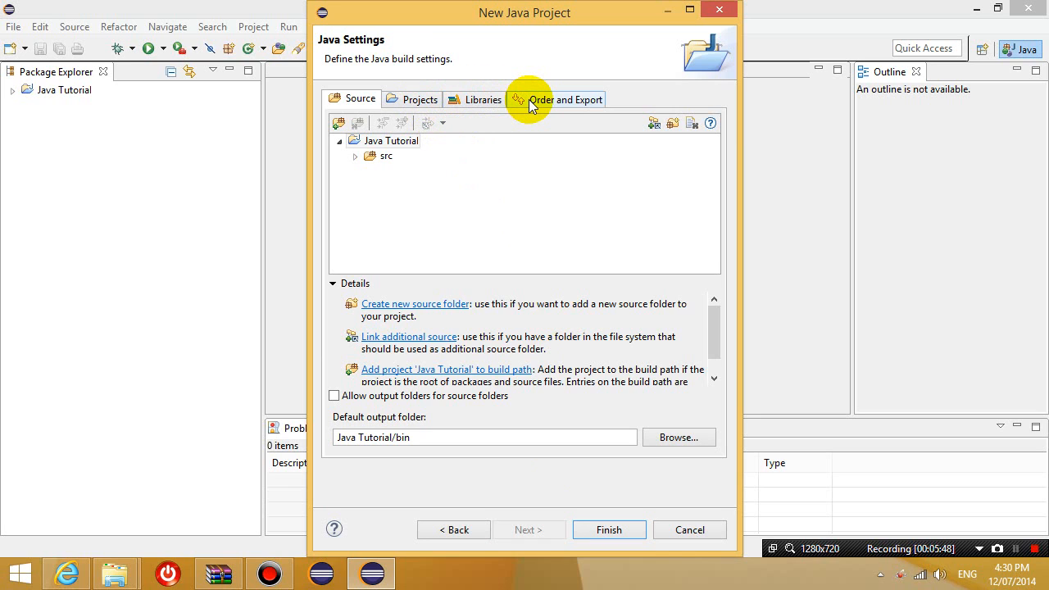
{"action": "mouse_move", "coordinate": [603, 491]}
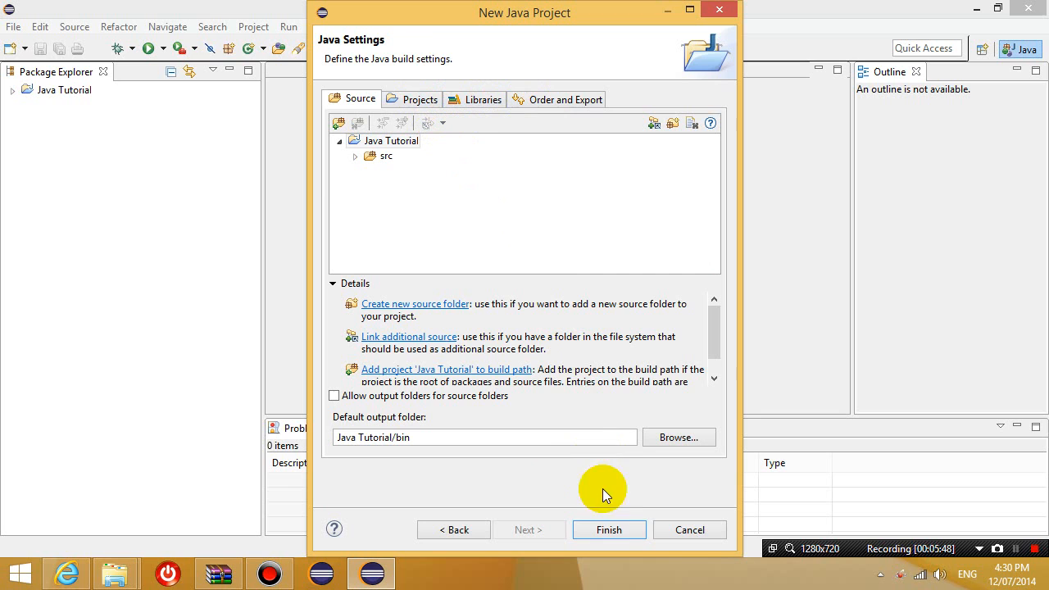
- Finish the wizard so Java Tutorial appears in Package Explorer
{"action": "left_click", "coordinate": [609, 530]}
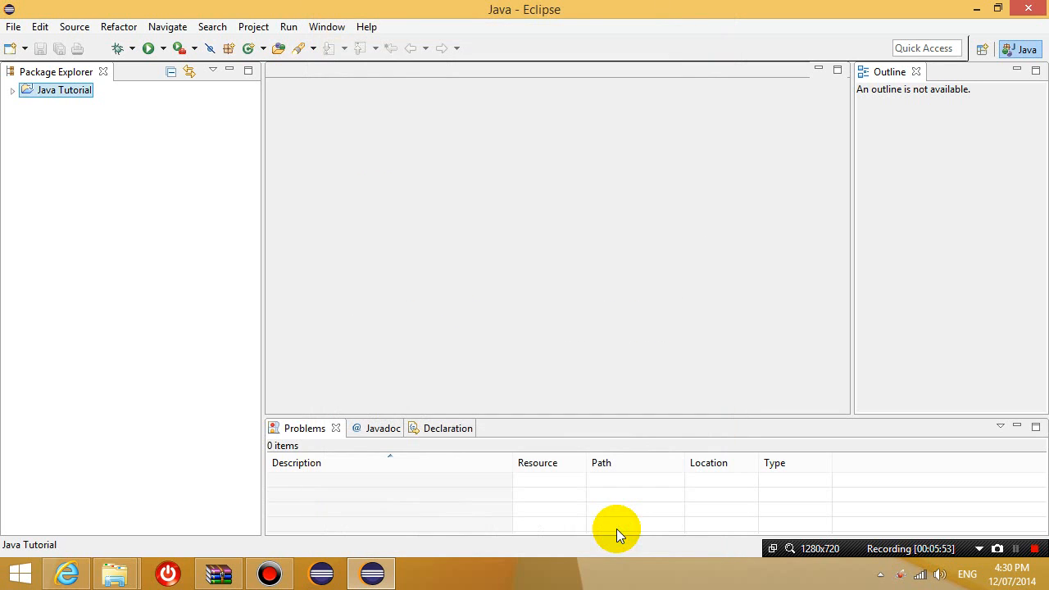
- Expand Java Tutorial to show src and JRE System Library, and select src
{"action": "left_click", "coordinate": [13, 90]}
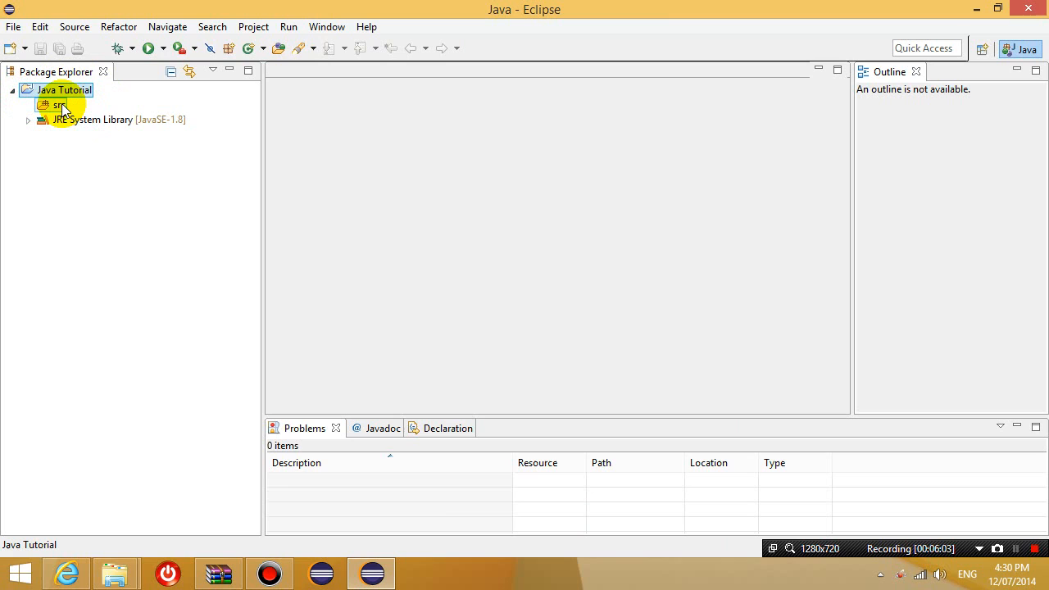
{"action": "left_click", "coordinate": [56, 105]}
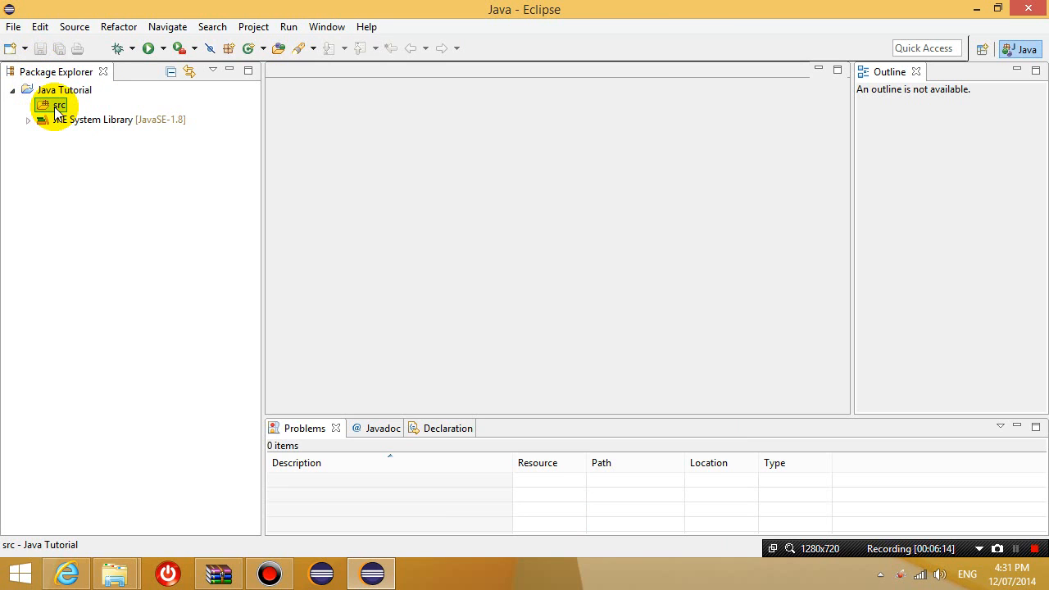
- From the src folder's context menu, start the New Java Class wizard for Java Tutorial/src
{"action": "right_click", "coordinate": [52, 105]}
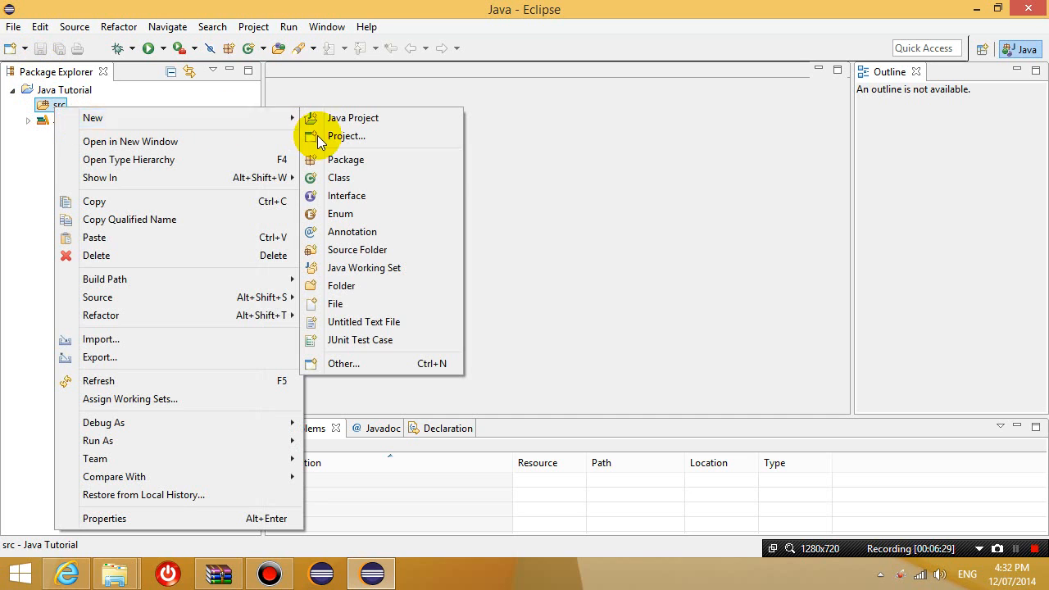
{"action": "left_click", "coordinate": [337, 177]}
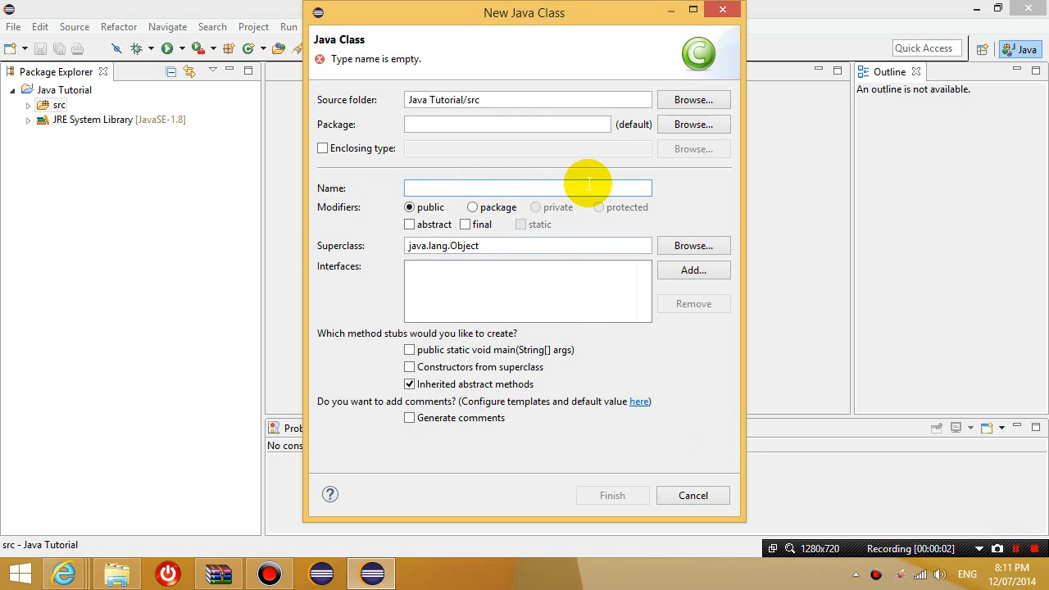
- Name the new class Hello, include a public static void main stub, and finish creating it
{"action": "type", "text": "He"}
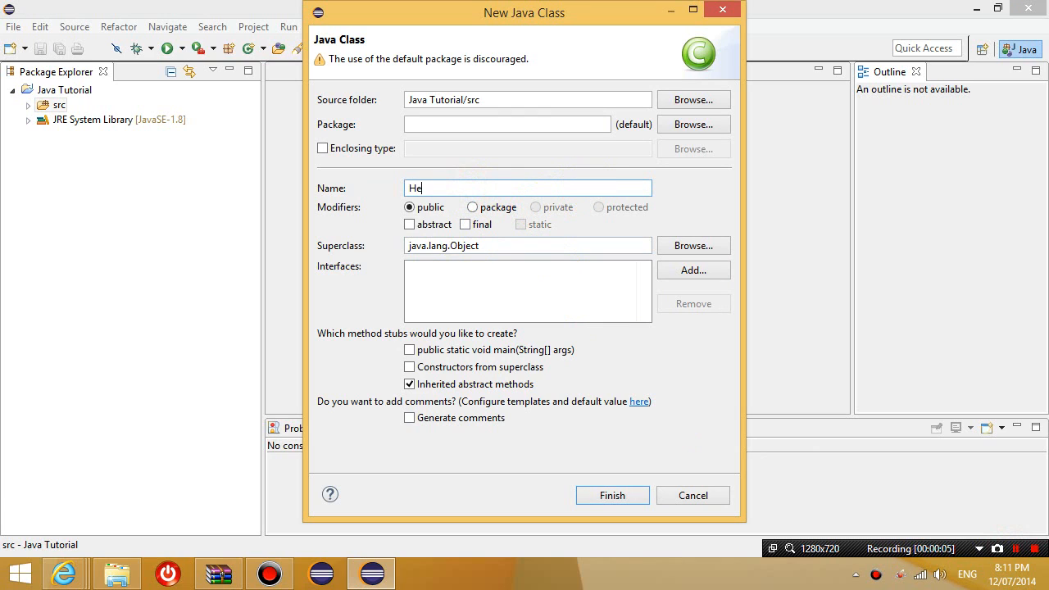
{"action": "type", "text": "llo"}
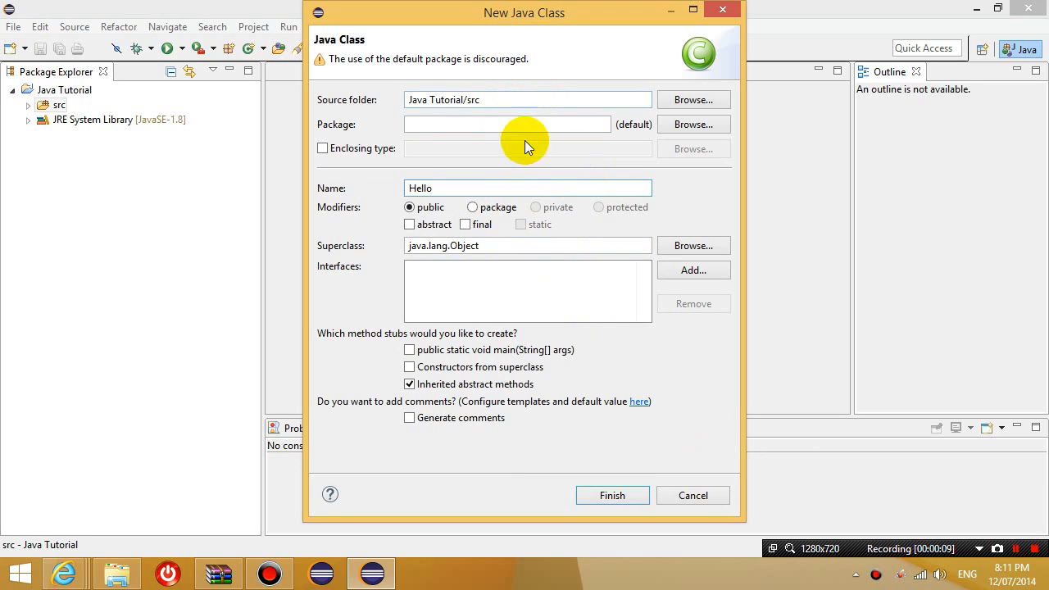
{"action": "mouse_move", "coordinate": [449, 331]}
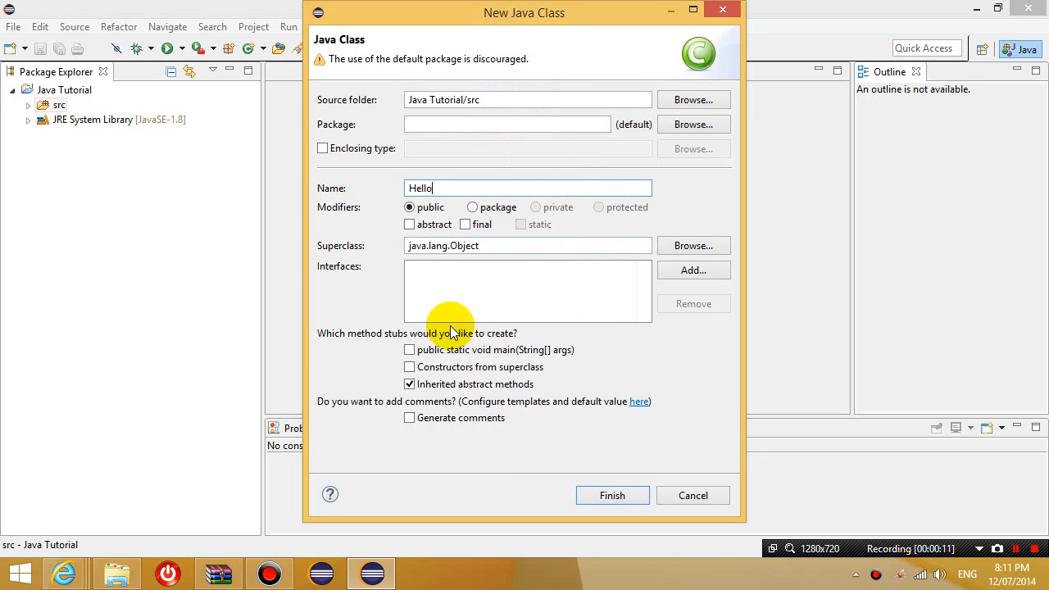
{"action": "mouse_move", "coordinate": [335, 342]}
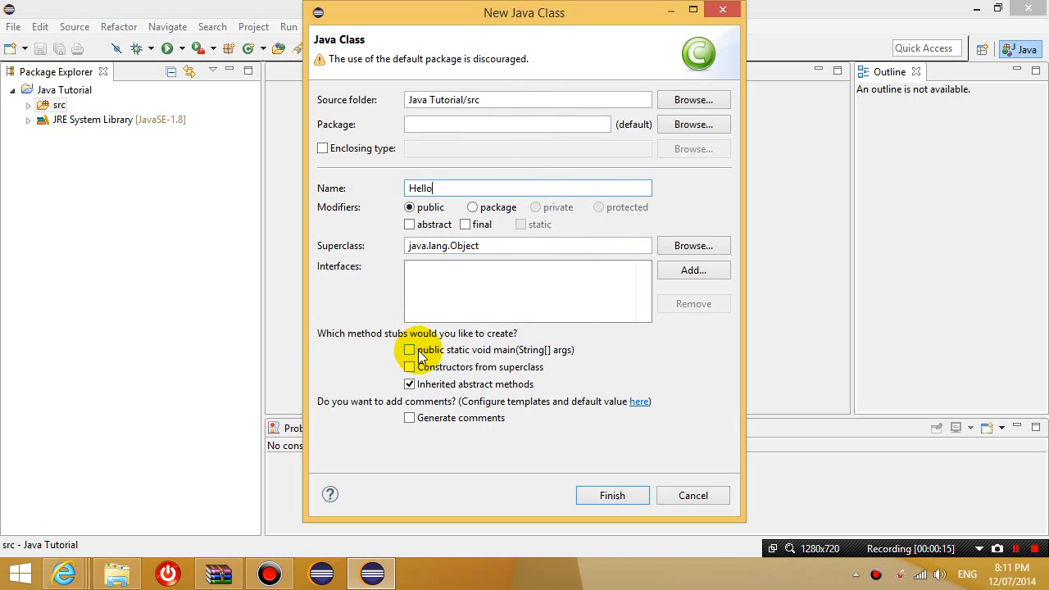
{"action": "mouse_move", "coordinate": [521, 354]}
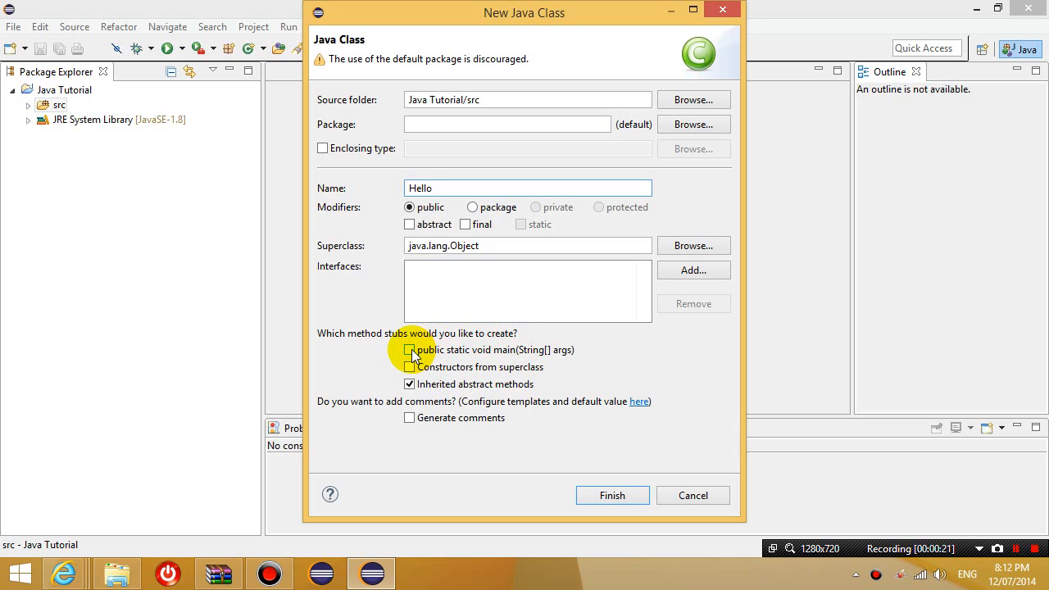
{"action": "left_click", "coordinate": [409, 350]}
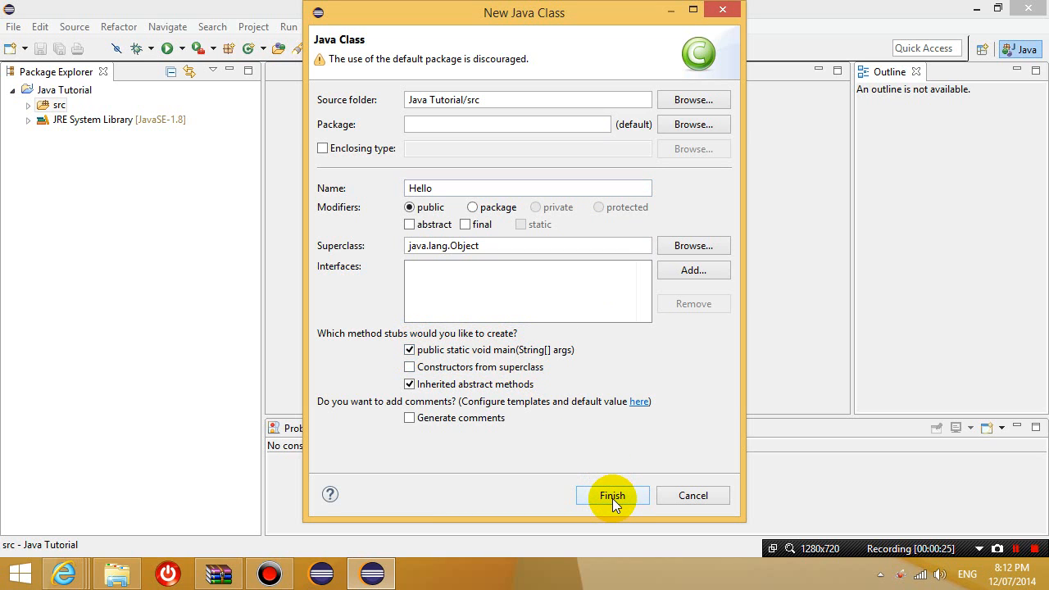
{"action": "left_click", "coordinate": [612, 495]}
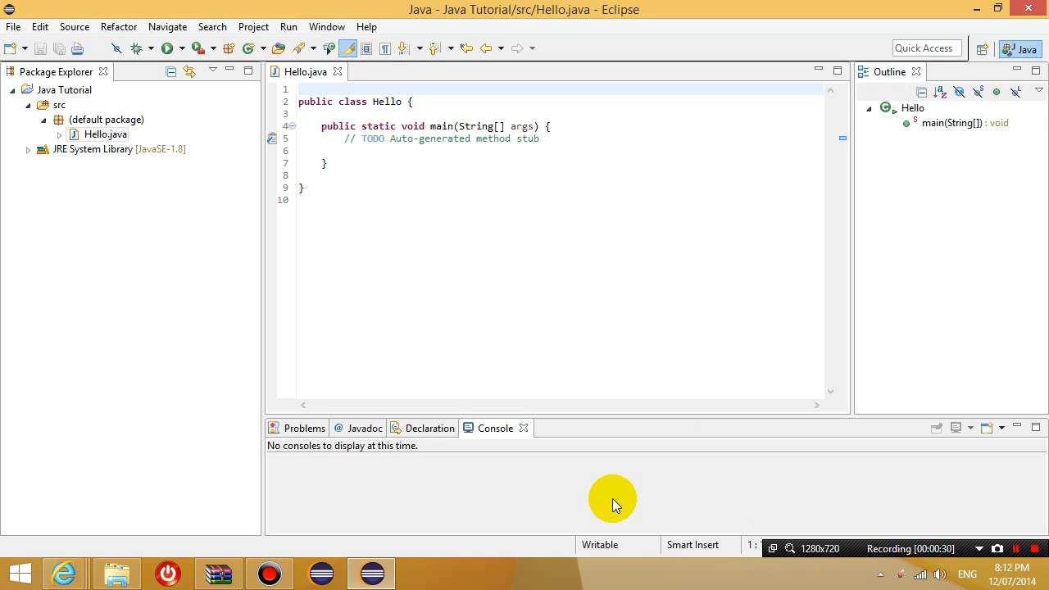
{"action": "left_click", "coordinate": [59, 105]}
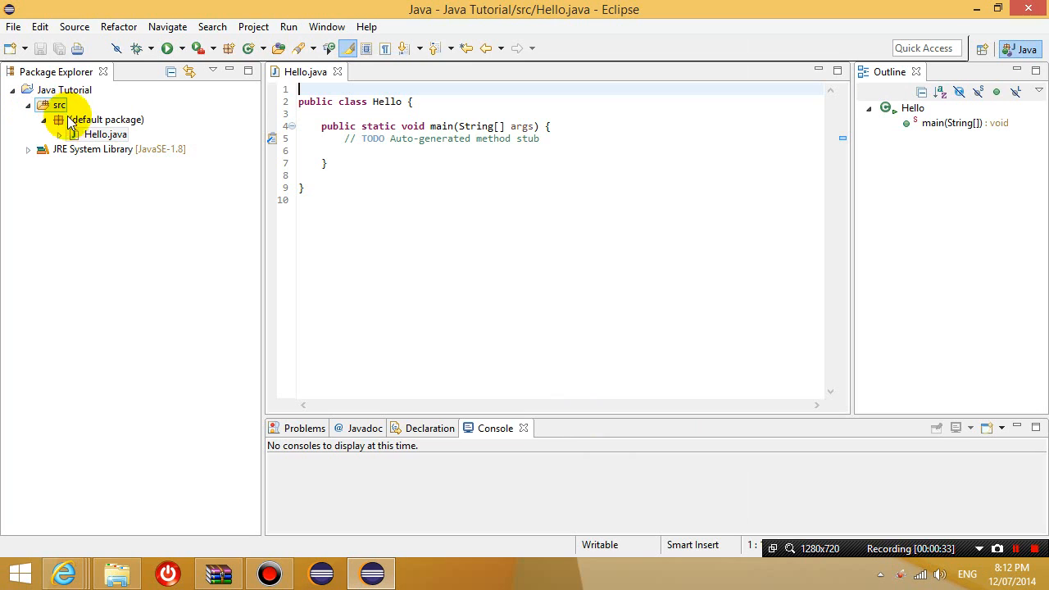
{"action": "left_click", "coordinate": [105, 119]}
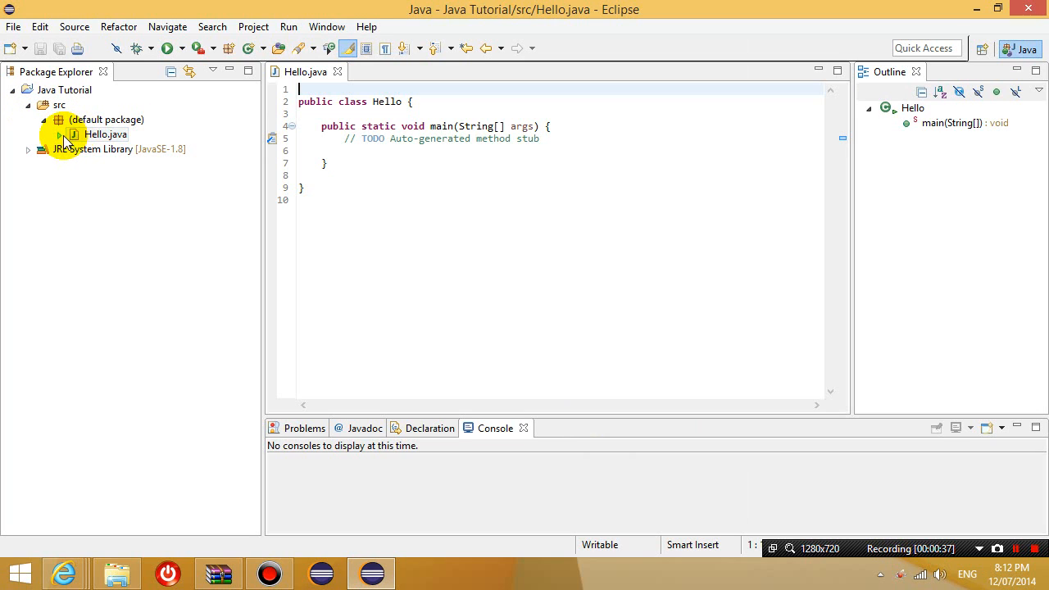
{"action": "left_click", "coordinate": [105, 134]}
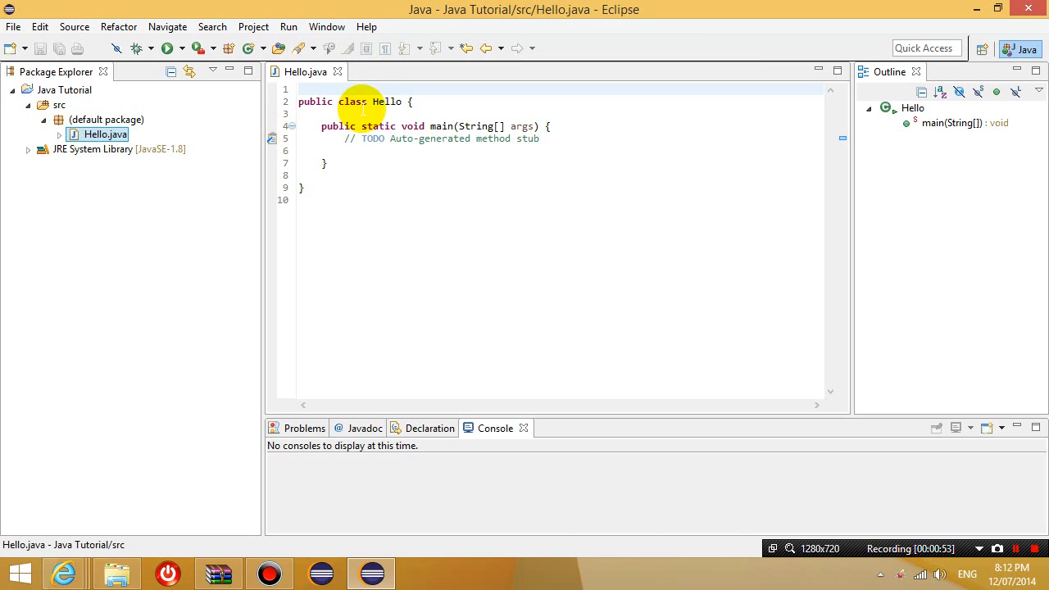
{"action": "double_click", "coordinate": [387, 102]}
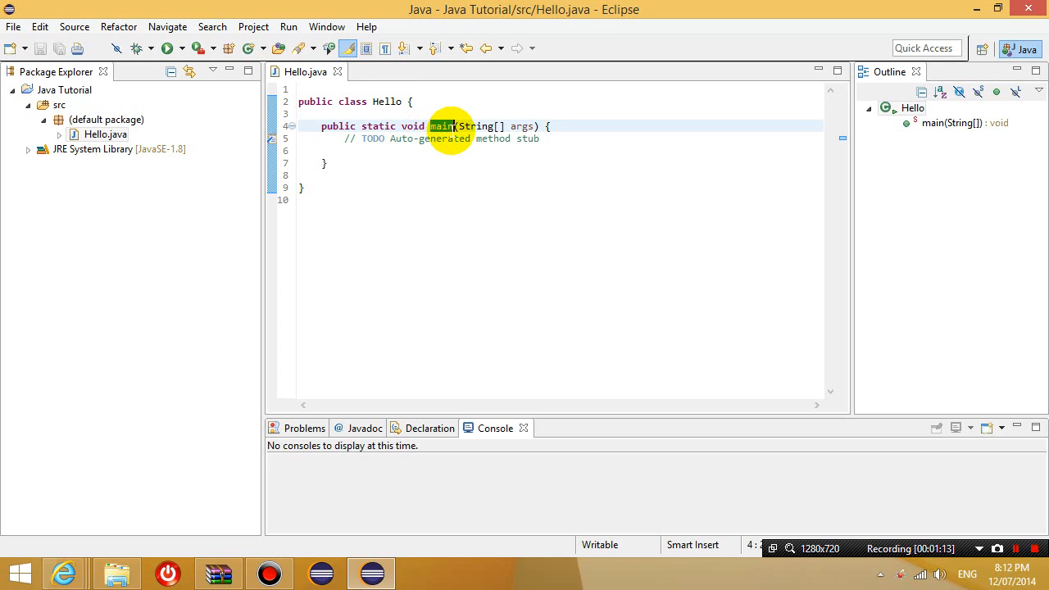
- Delete the '// TODO Auto-generated method stub' line, leaving main's body empty
{"action": "triple_click", "coordinate": [436, 126]}
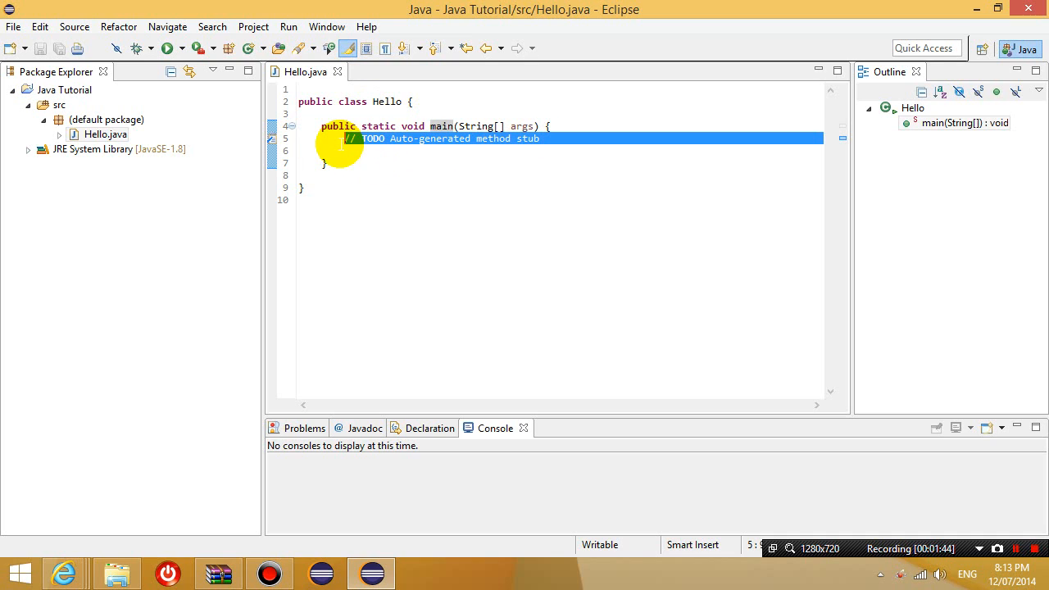
{"action": "key", "text": "Delete"}
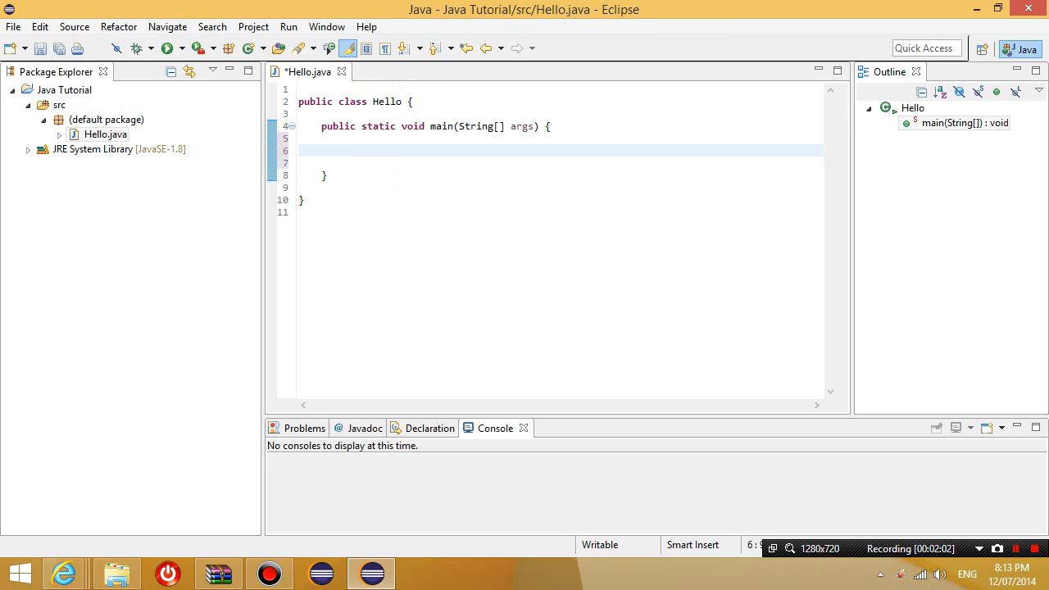
- Write System.out.println("Hello!"); inside main using content assist
{"action": "type", "text": "System."}
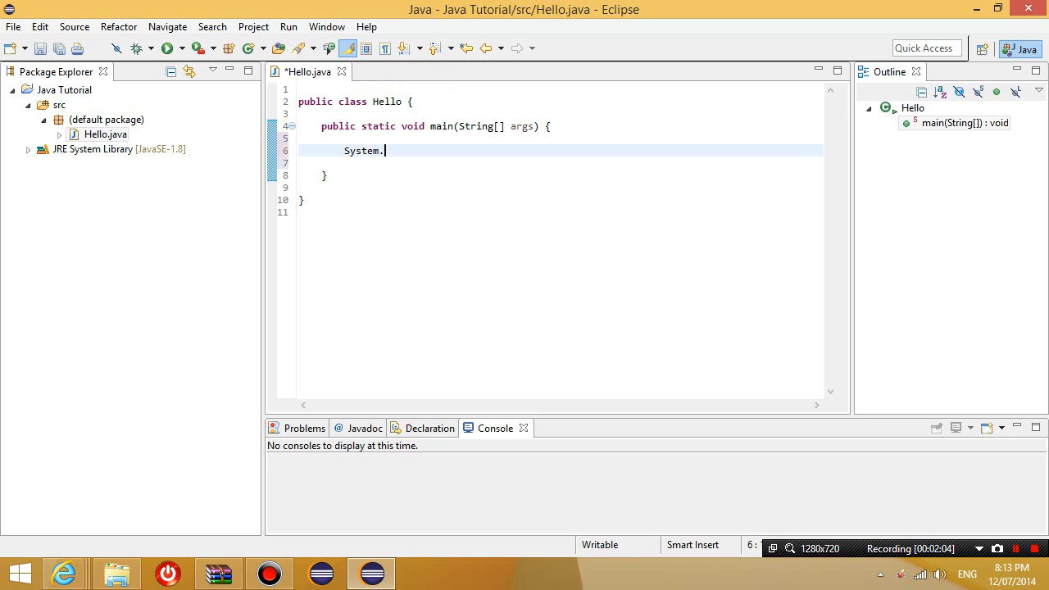
{"action": "type", "text": "out"}
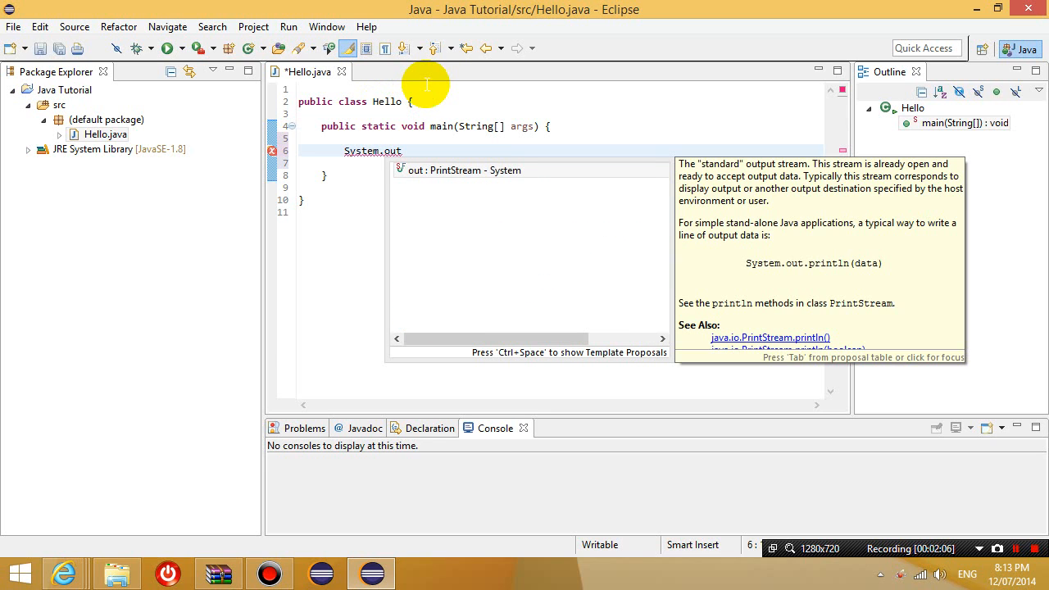
{"action": "type", "text": ".pr"}
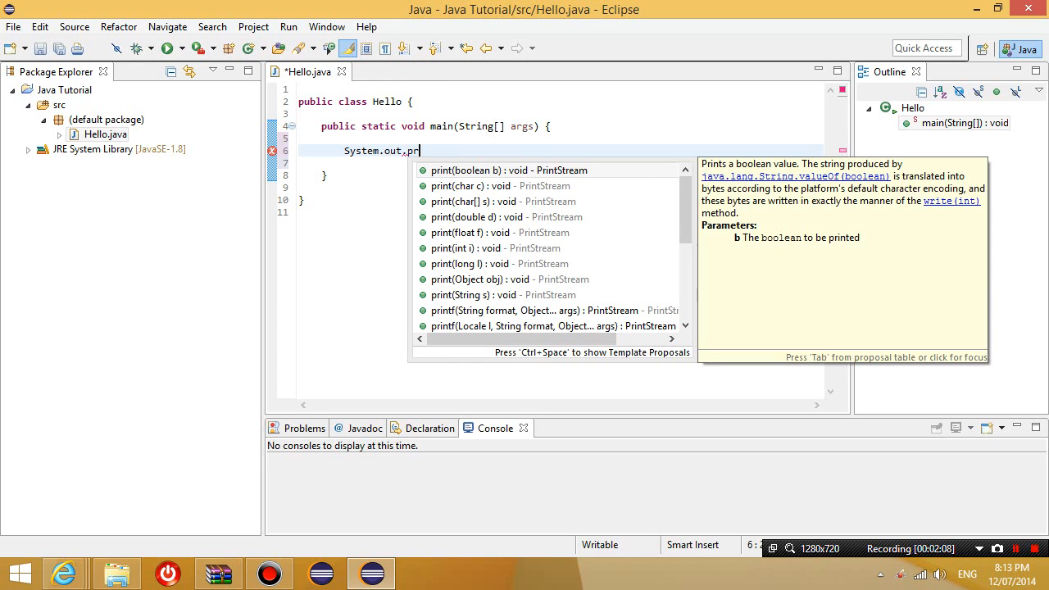
{"action": "type", "text": "intln(\""}
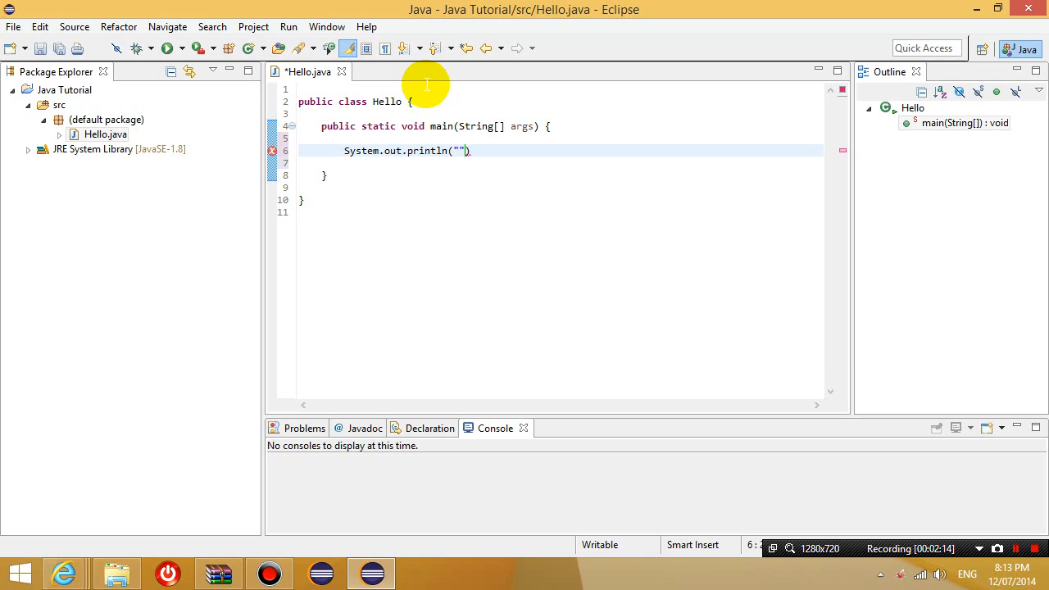
{"action": "type", "text": "Hello"}
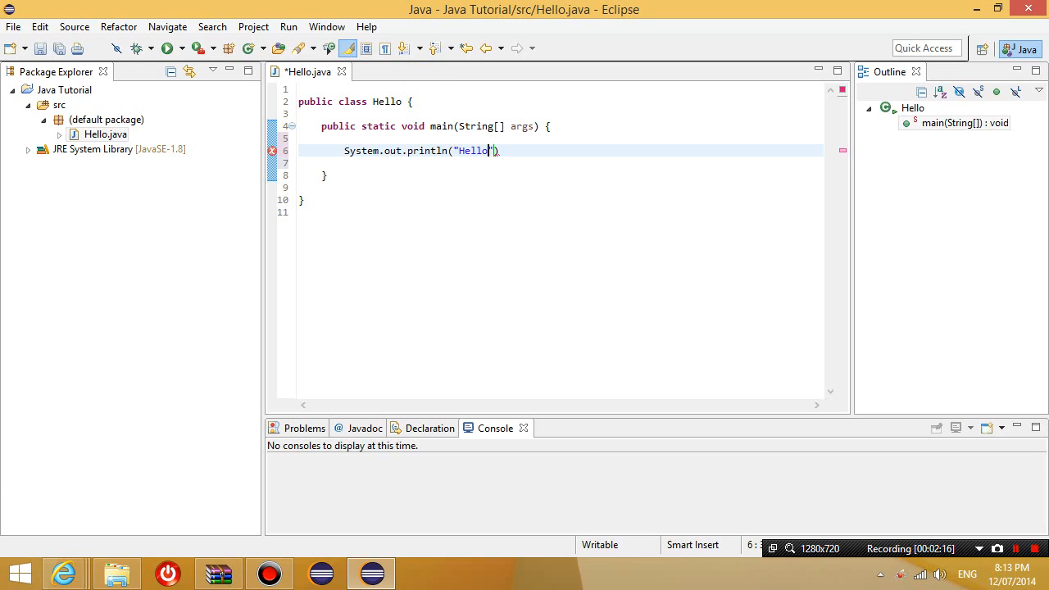
{"action": "type", "text": "!"}
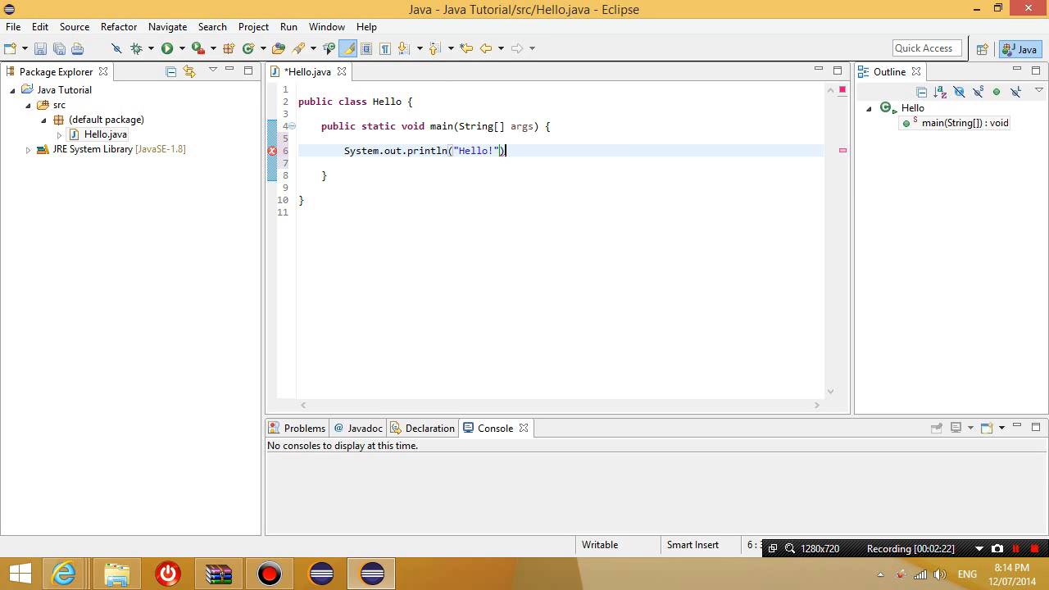
{"action": "type", "text": ";"}
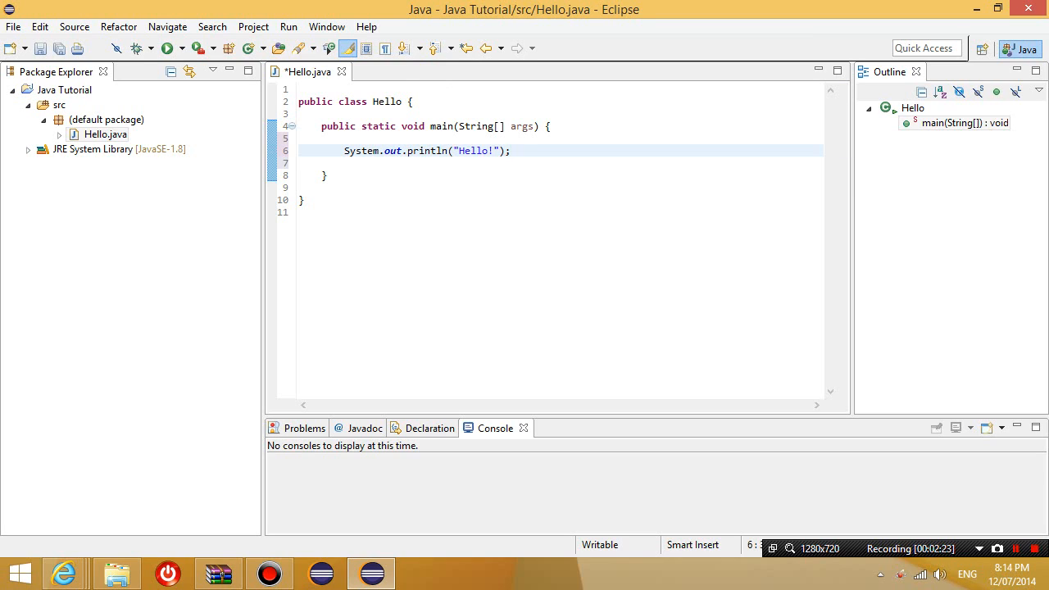
{"action": "mouse_move", "coordinate": [422, 85]}
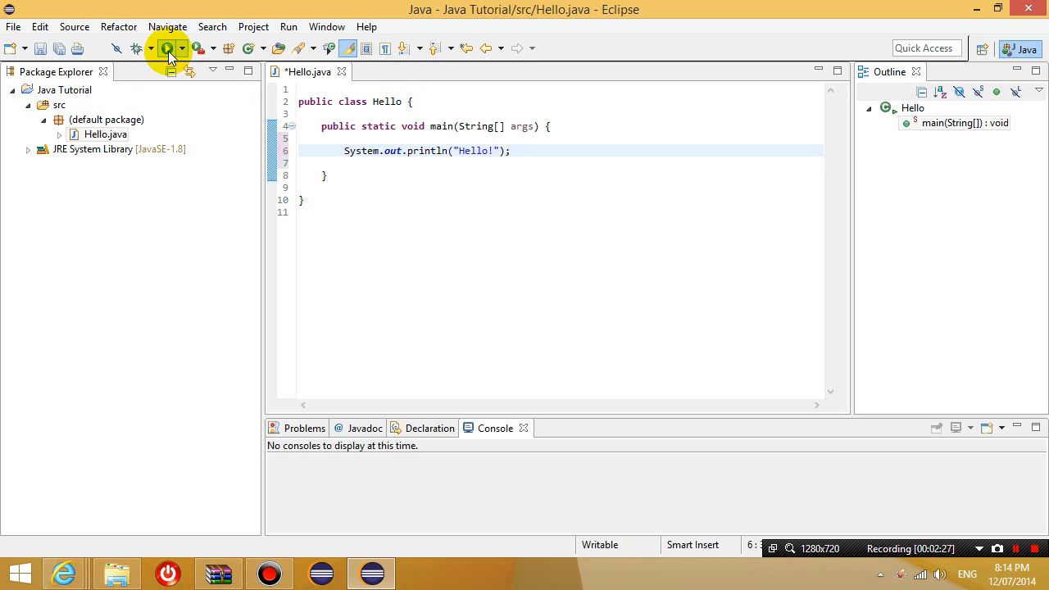
{"action": "mouse_move", "coordinate": [168, 47]}
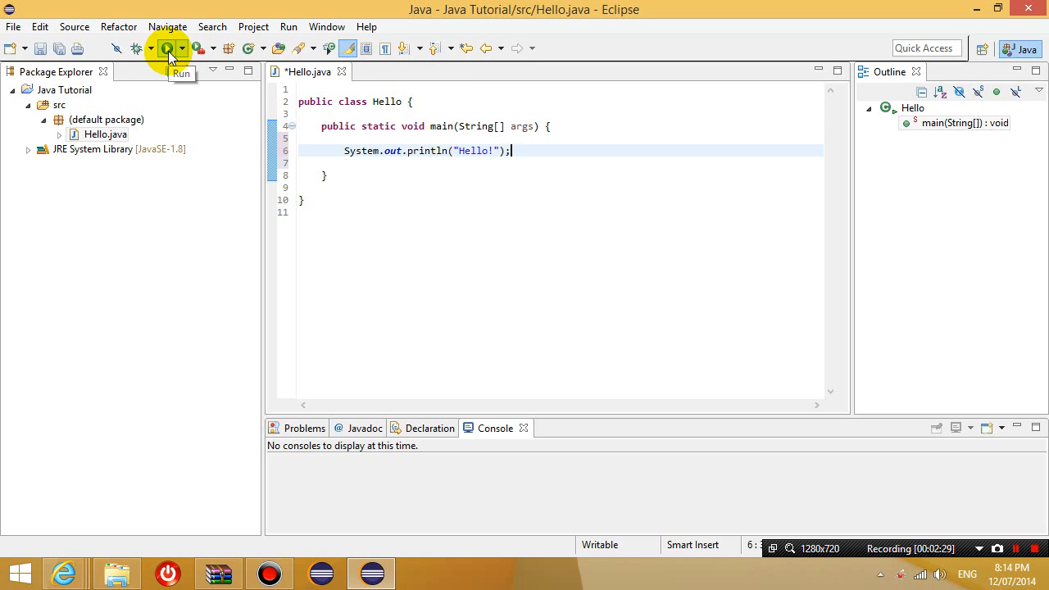
- Run Hello, confirming Save and Launch, so the Console prints Hello!
{"action": "left_click", "coordinate": [167, 47]}
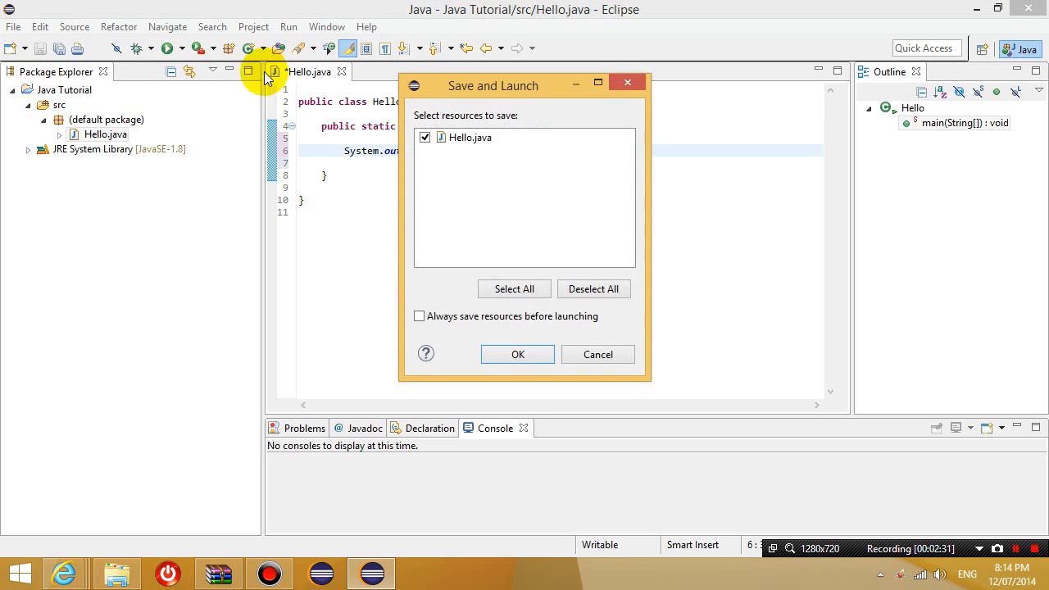
{"action": "left_click", "coordinate": [517, 353]}
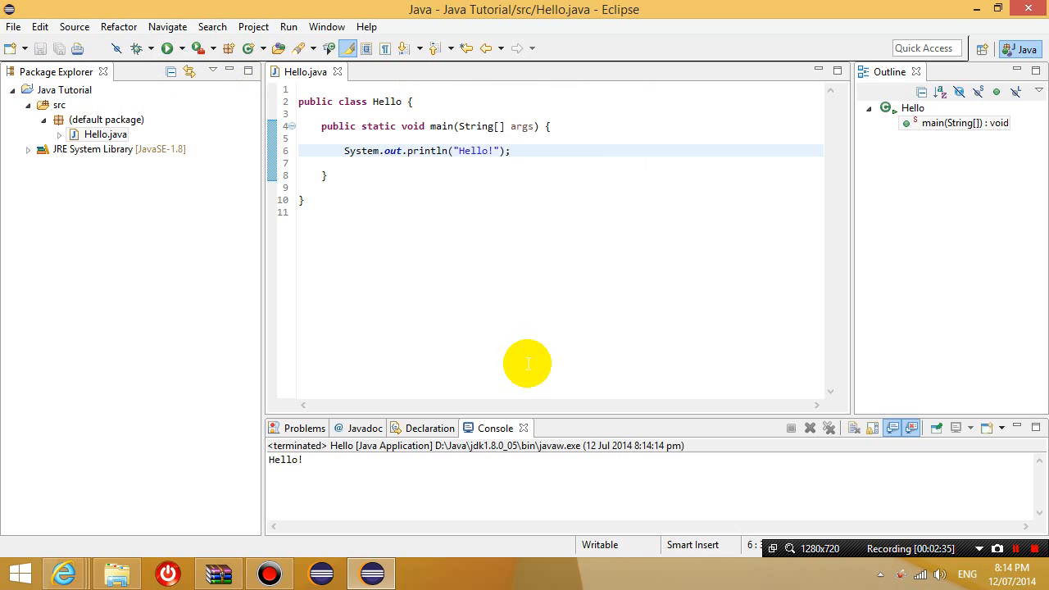
{"action": "mouse_move", "coordinate": [449, 226]}
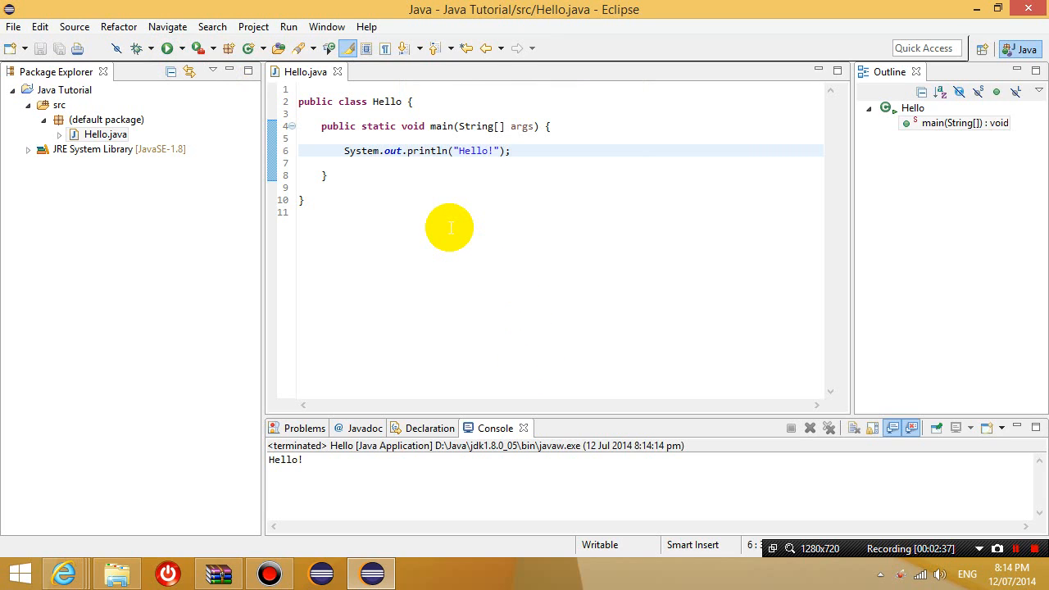
{"action": "key", "text": "ctrl+a"}
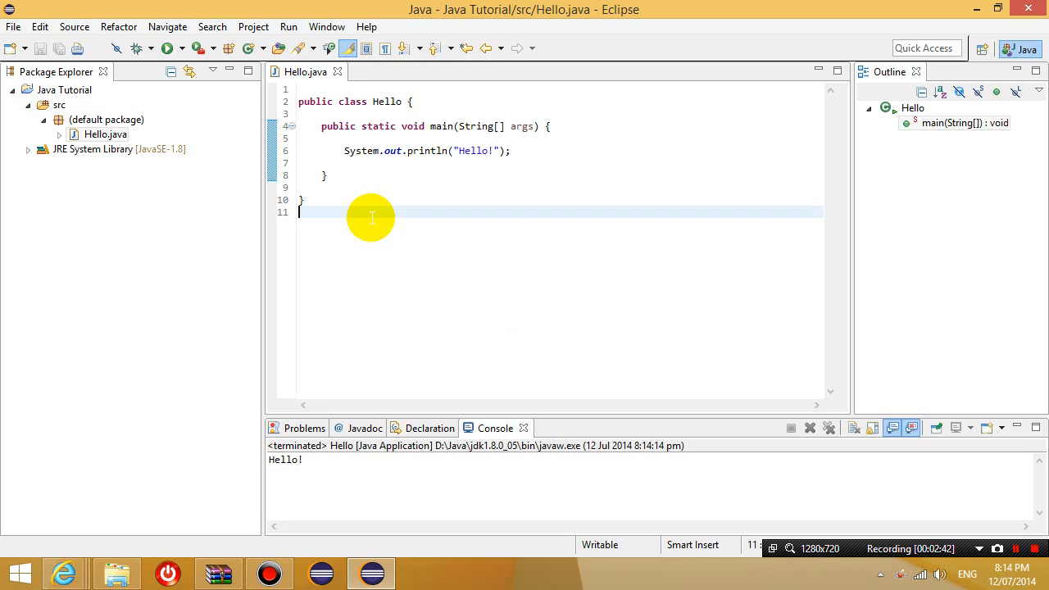
{"action": "mouse_move", "coordinate": [420, 413]}
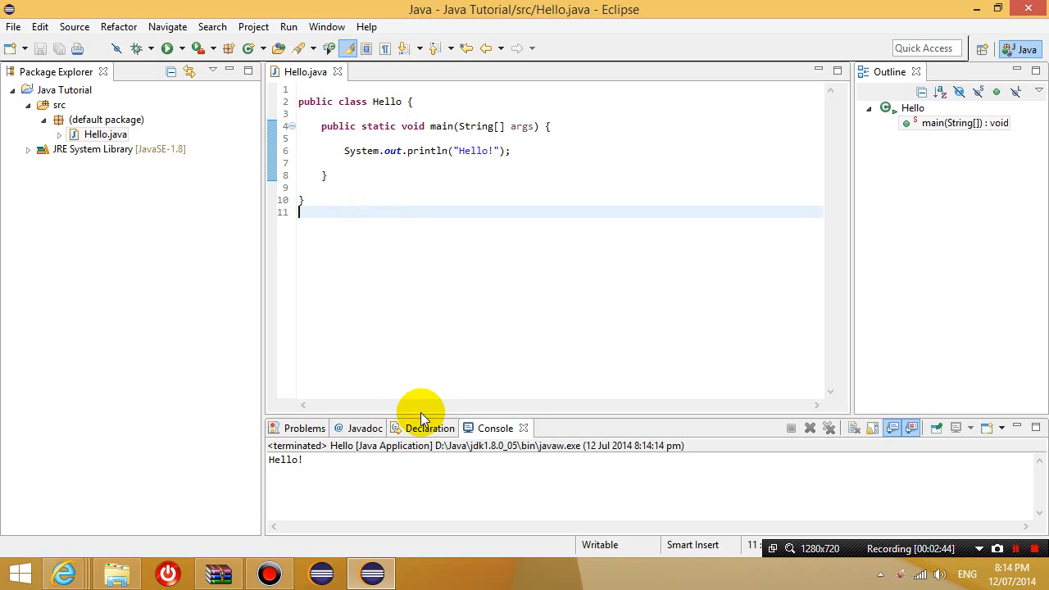
{"action": "mouse_move", "coordinate": [448, 432]}
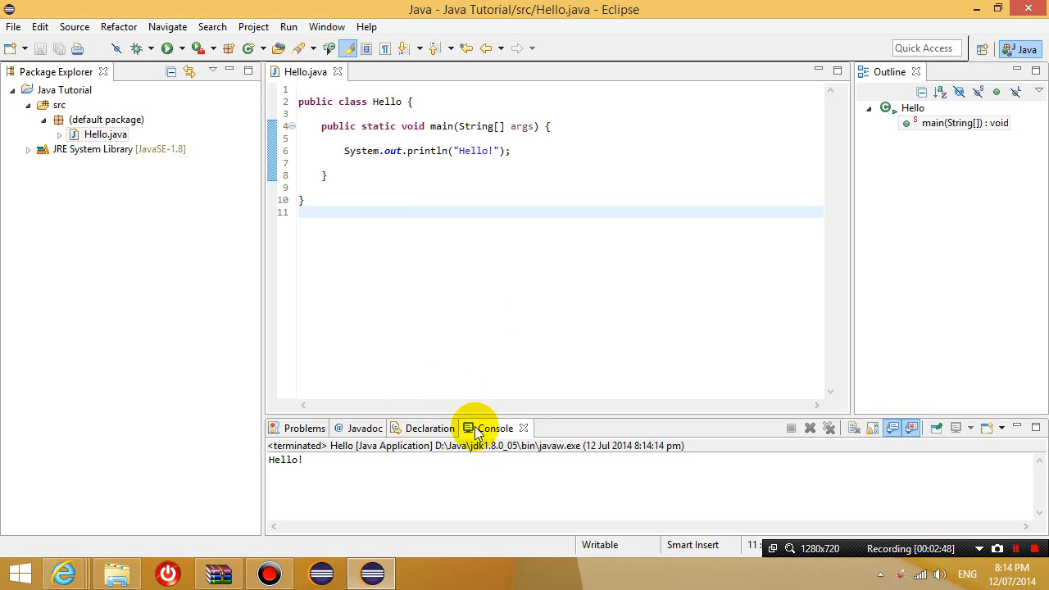
{"action": "double_click", "coordinate": [285, 459]}
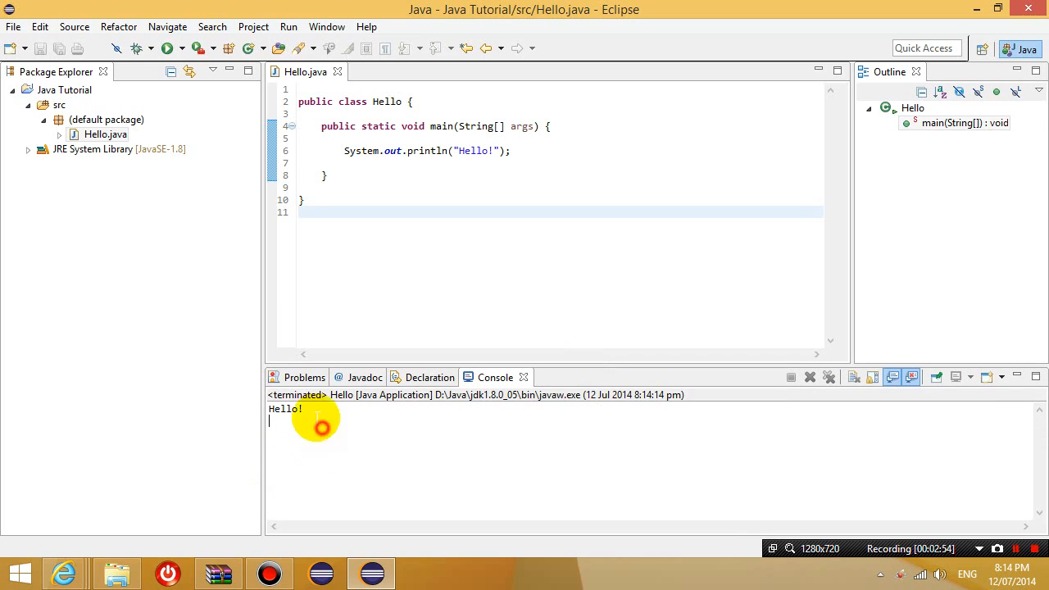
{"action": "double_click", "coordinate": [285, 408]}
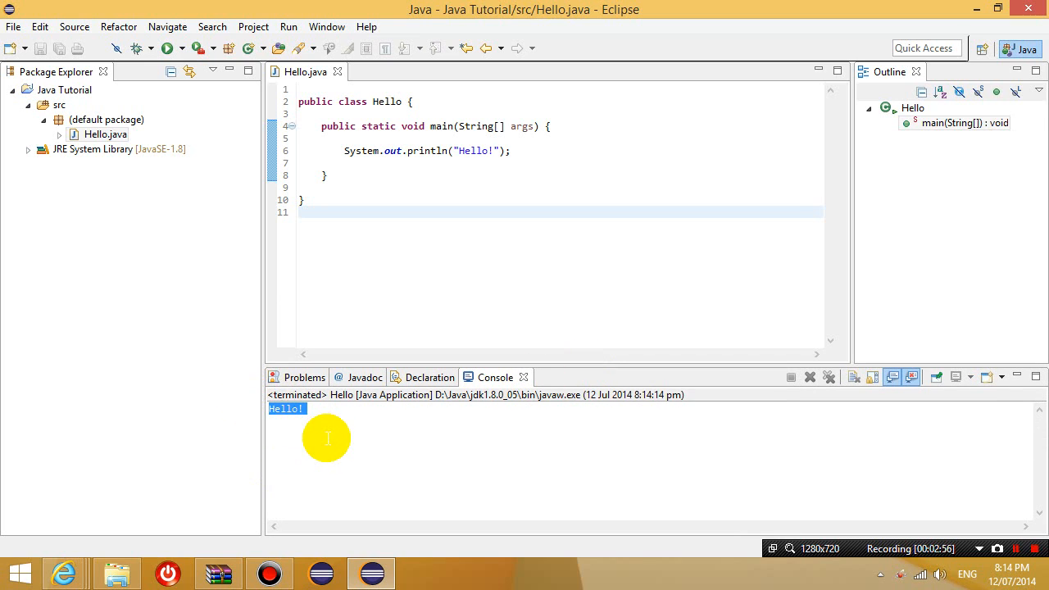